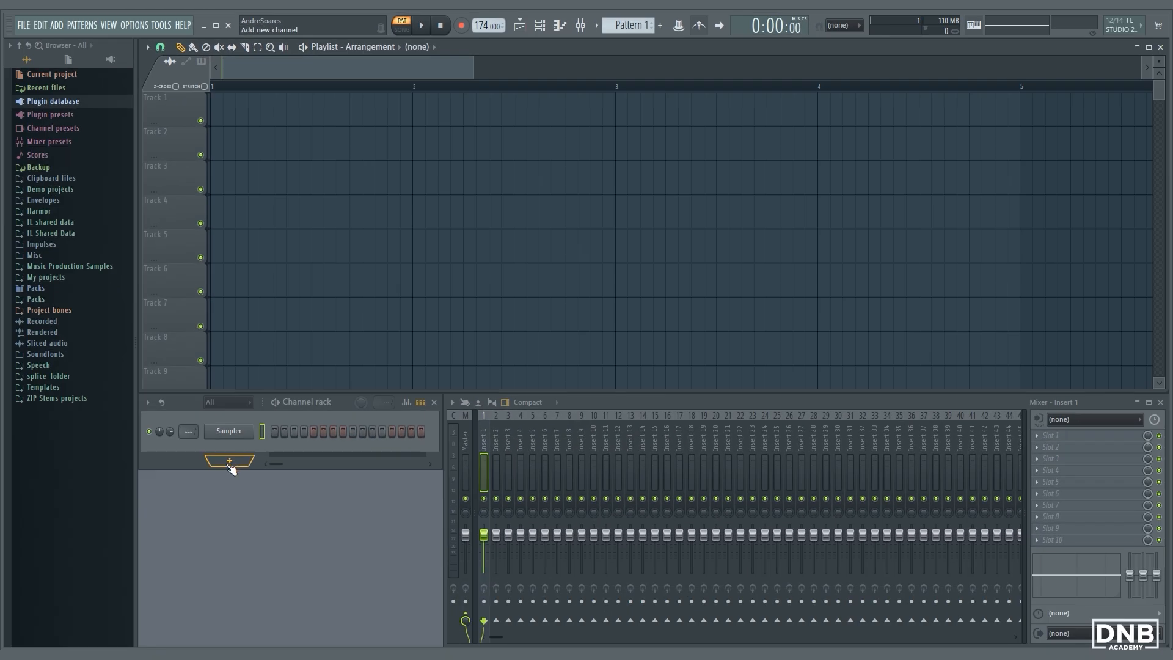
# Step: Add an FL Keys piano channel from the Channel rack's instrument list
pyautogui.click(230, 460)
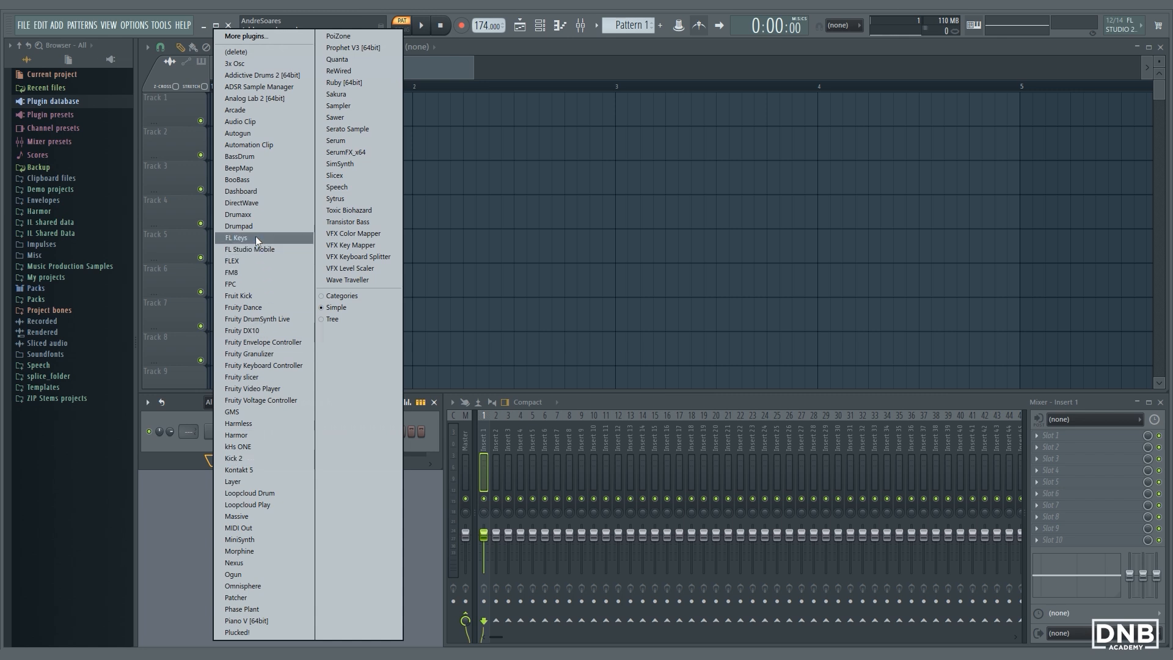
pyautogui.click(237, 237)
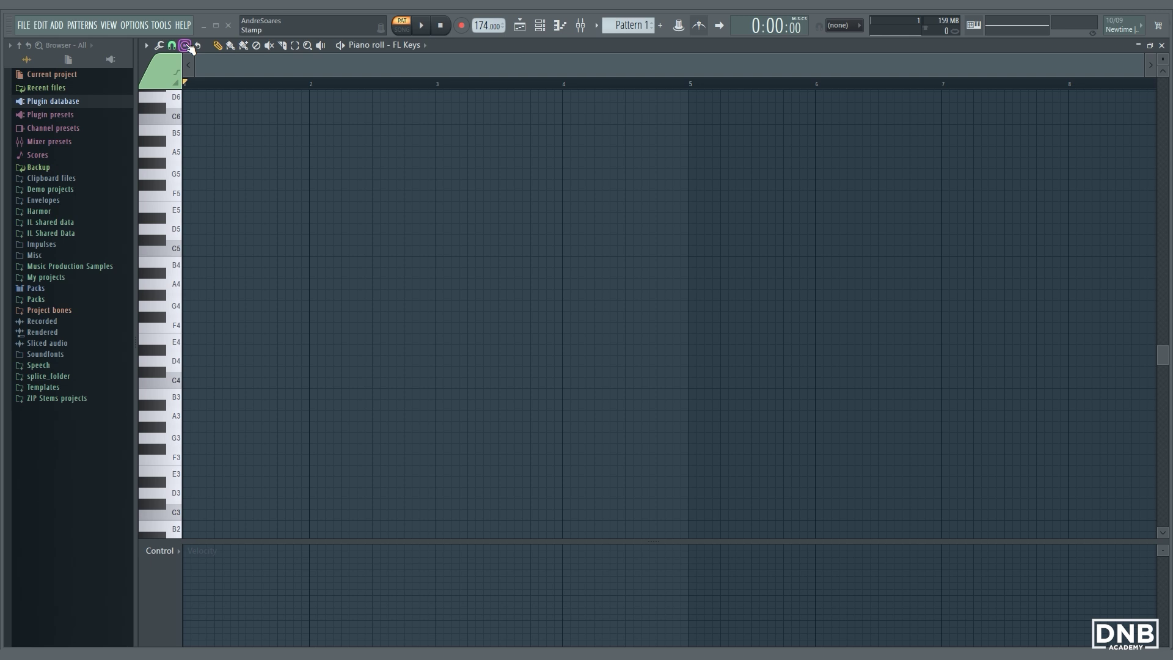
# Step: Bring up the piano roll's chord and scale stamp list for the C minor guide
pyautogui.click(185, 46)
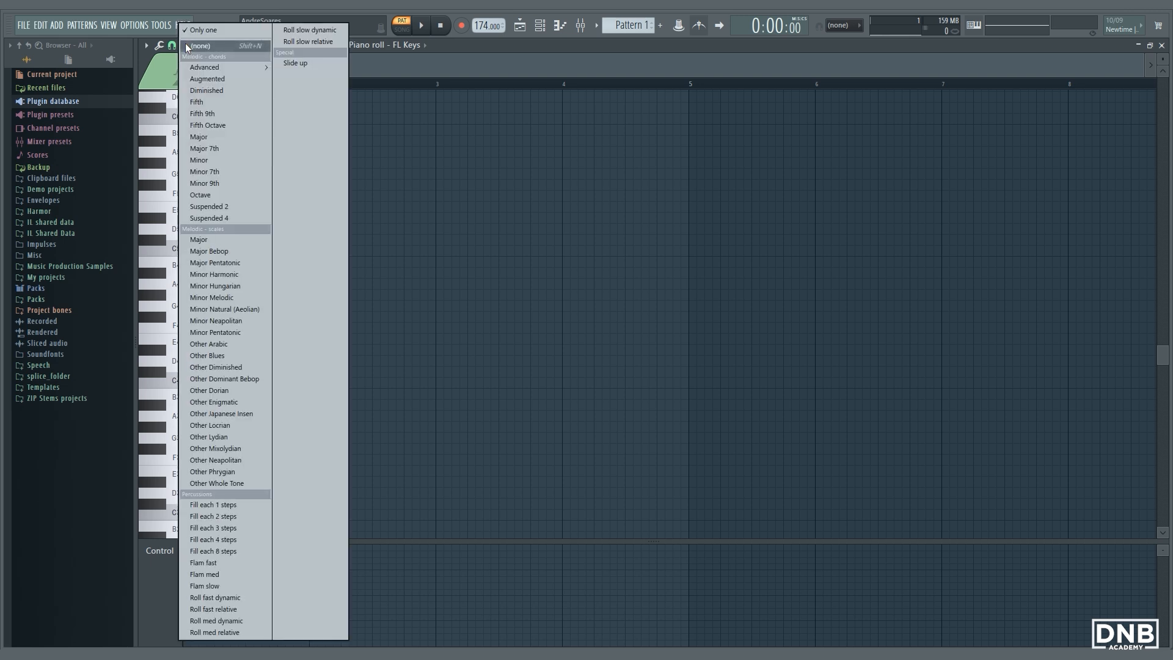
pyautogui.moveTo(205, 67)
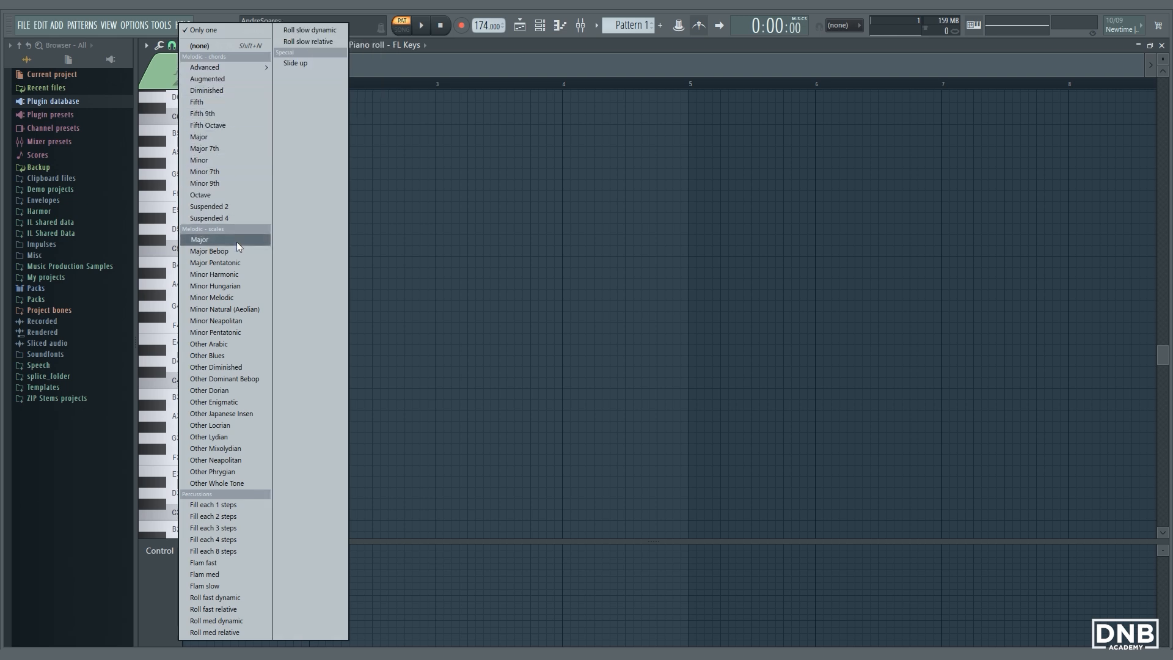
pyautogui.moveTo(230, 274)
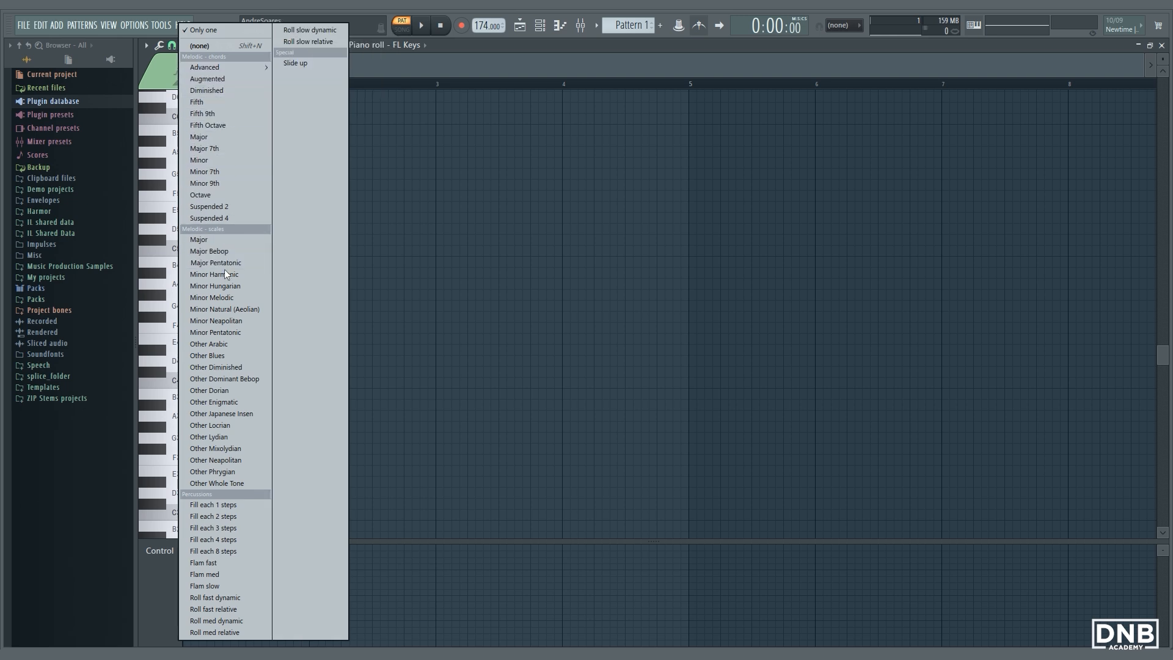
pyautogui.moveTo(225, 297)
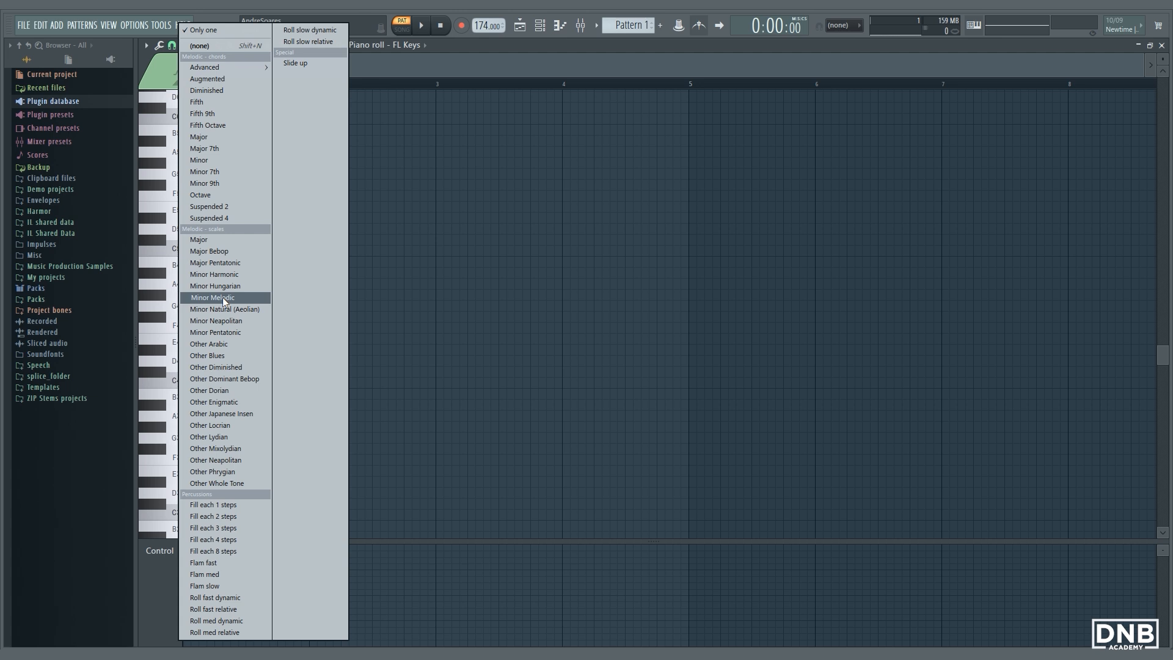
pyautogui.moveTo(220, 274)
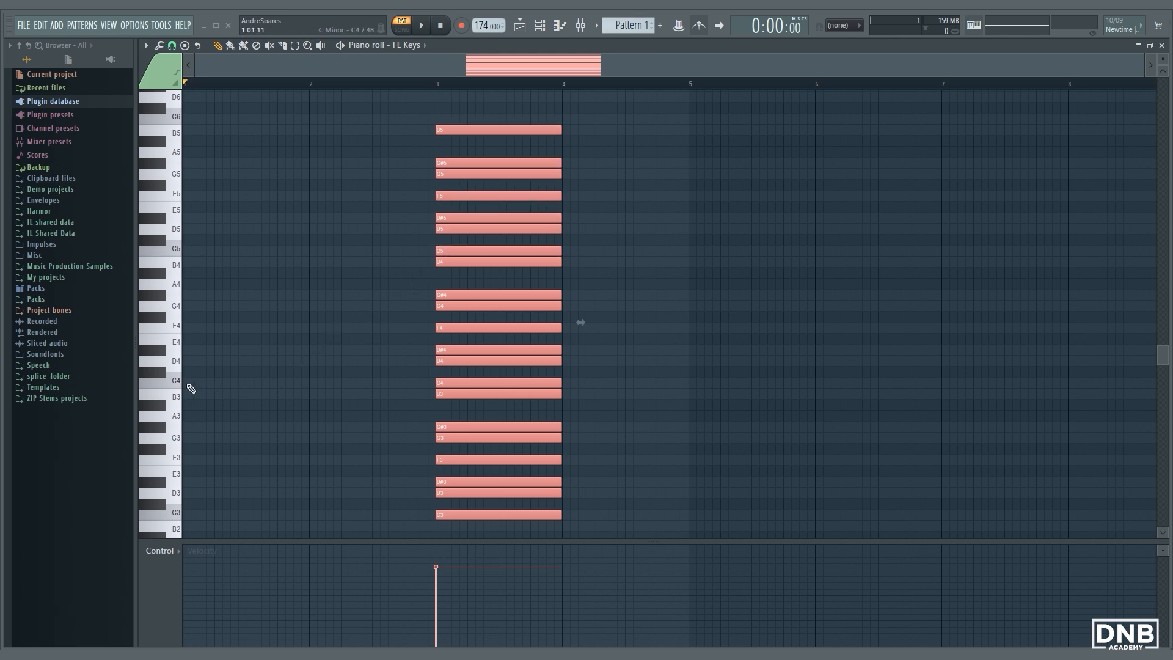
pyautogui.moveTo(186, 382)
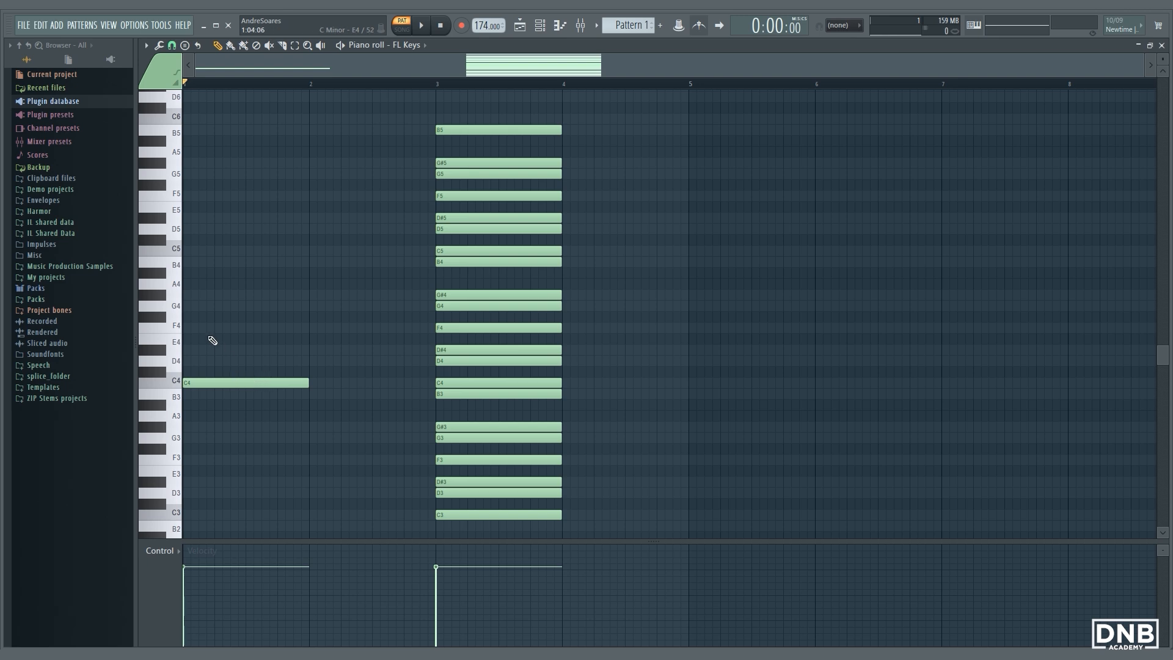
# Step: Add another note to the bar 1 chord and audition it with a quick play and stop
pyautogui.moveTo(247, 382); pyautogui.dragTo(246, 327)
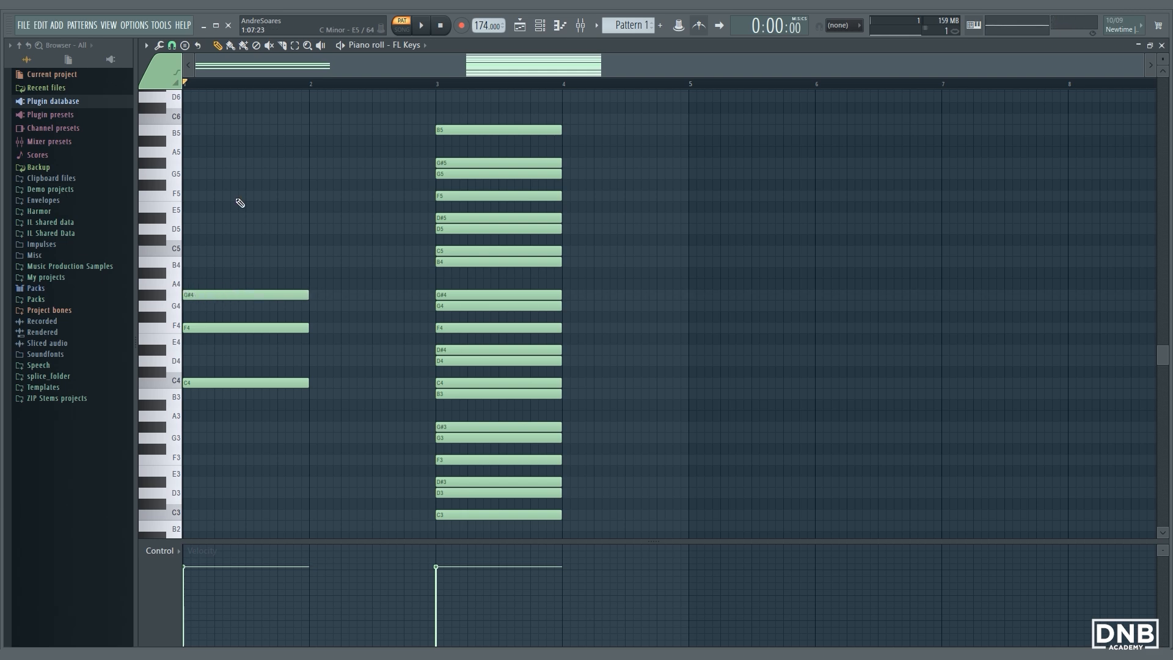
pyautogui.click(425, 25)
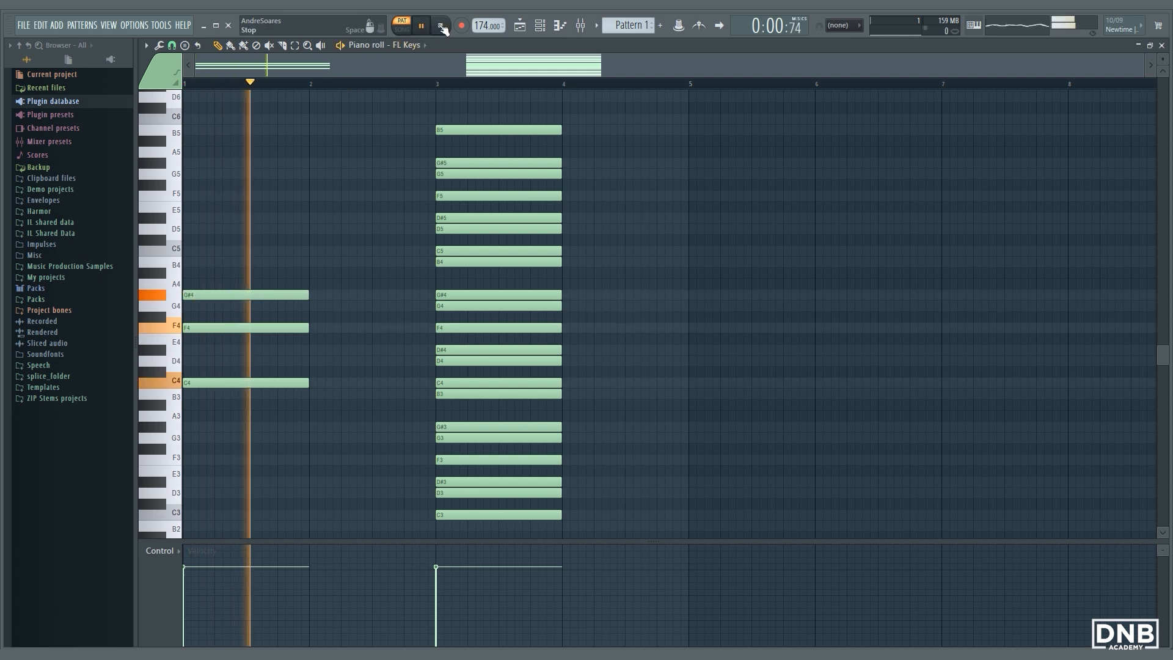
pyautogui.click(440, 24)
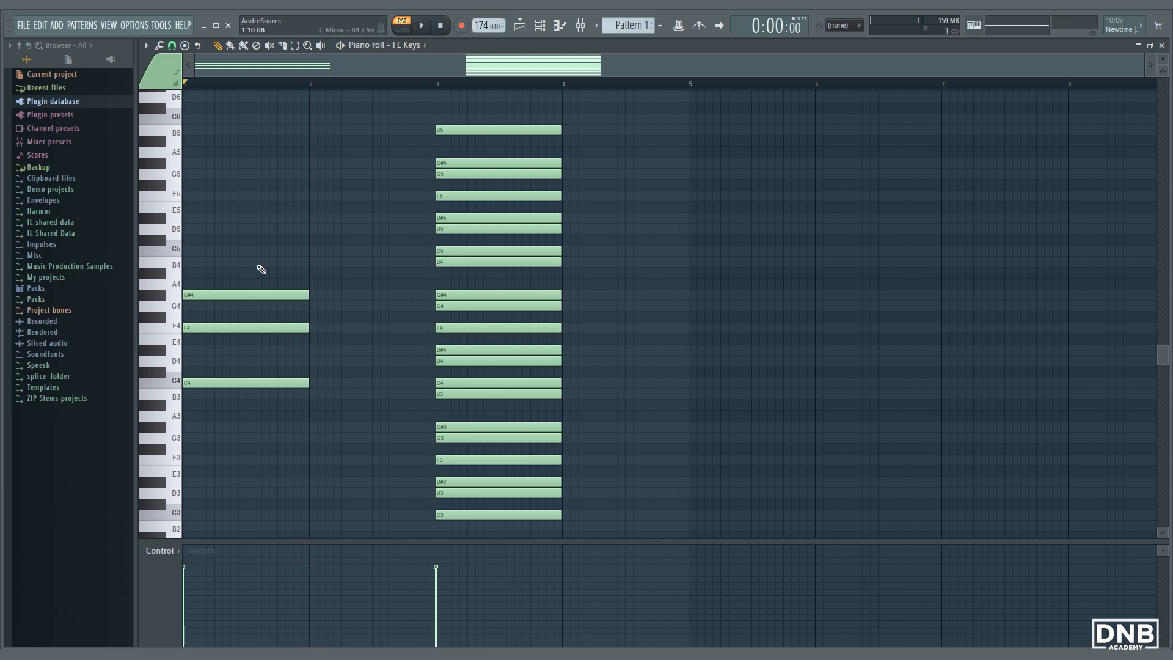
# Step: Double the bar 1 F4 note an octave lower at F3
pyautogui.click(225, 328)
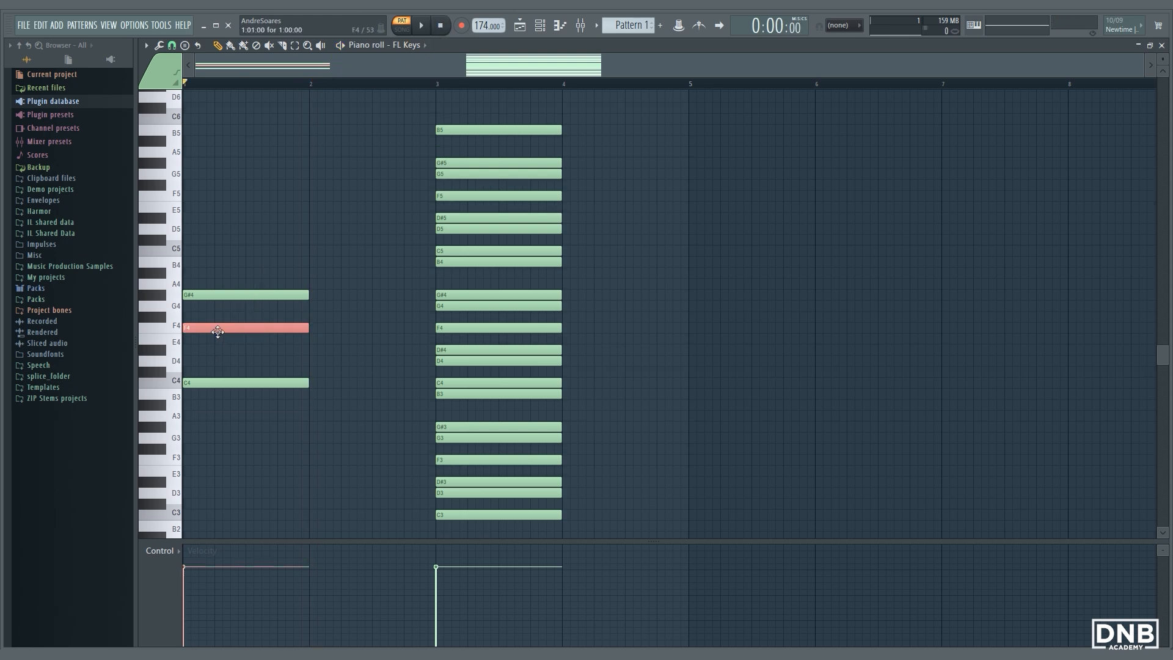
pyautogui.moveTo(218, 328); pyautogui.dragTo(183, 427)
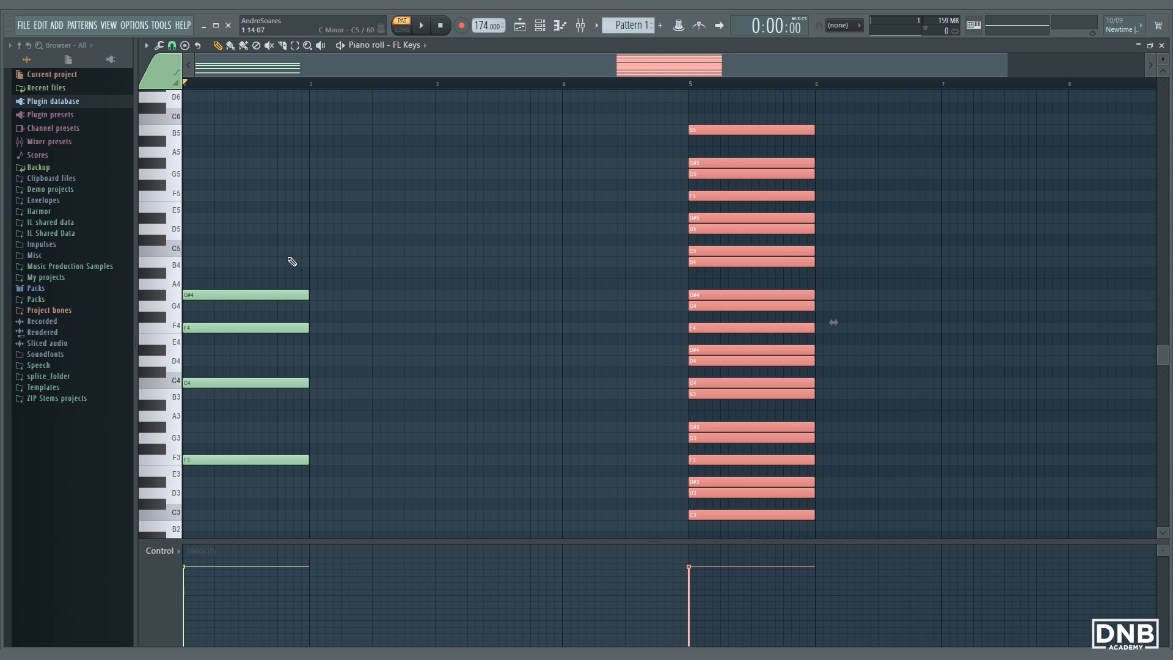
pyautogui.moveTo(315, 308)
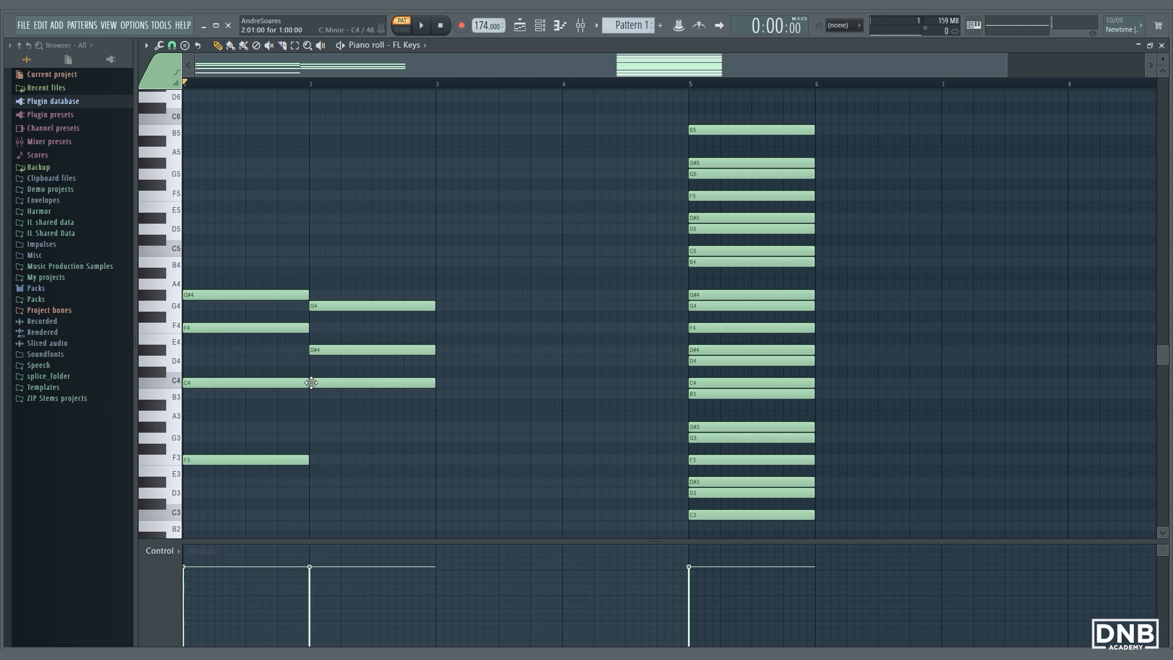
# Step: Add a note to the bar 2 chord (C3, C4, D#4, G4)
pyautogui.click(404, 383)
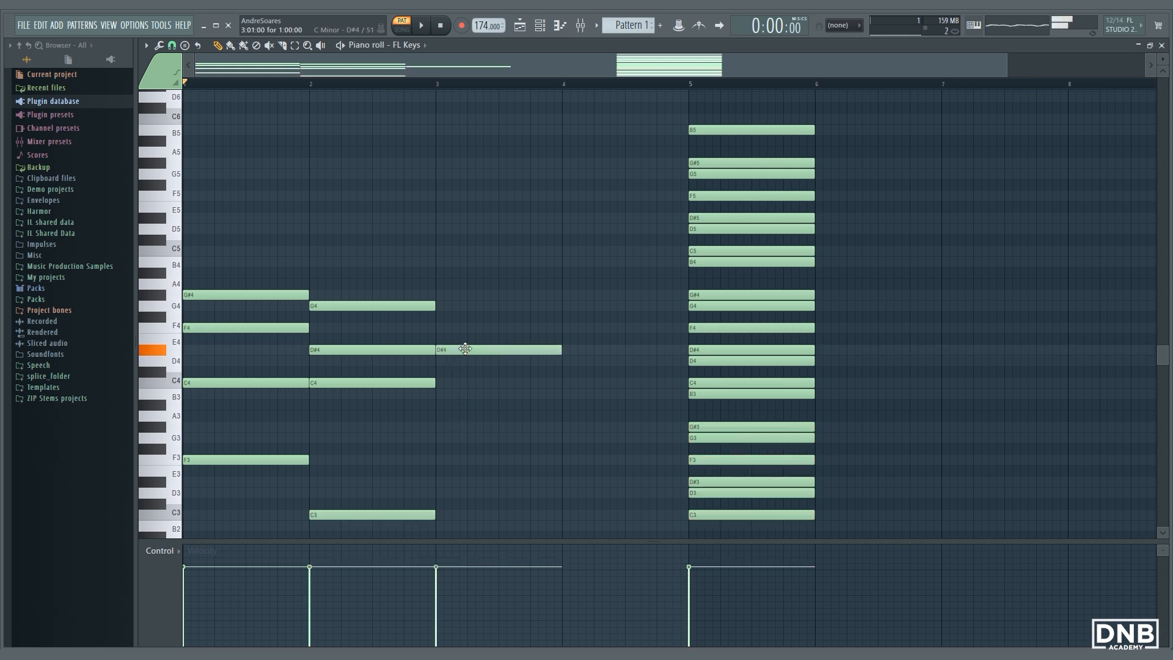
# Step: Place a D#4 across bar 3 and select the bar 3 A#4 note
pyautogui.moveTo(499, 349); pyautogui.dragTo(499, 294)
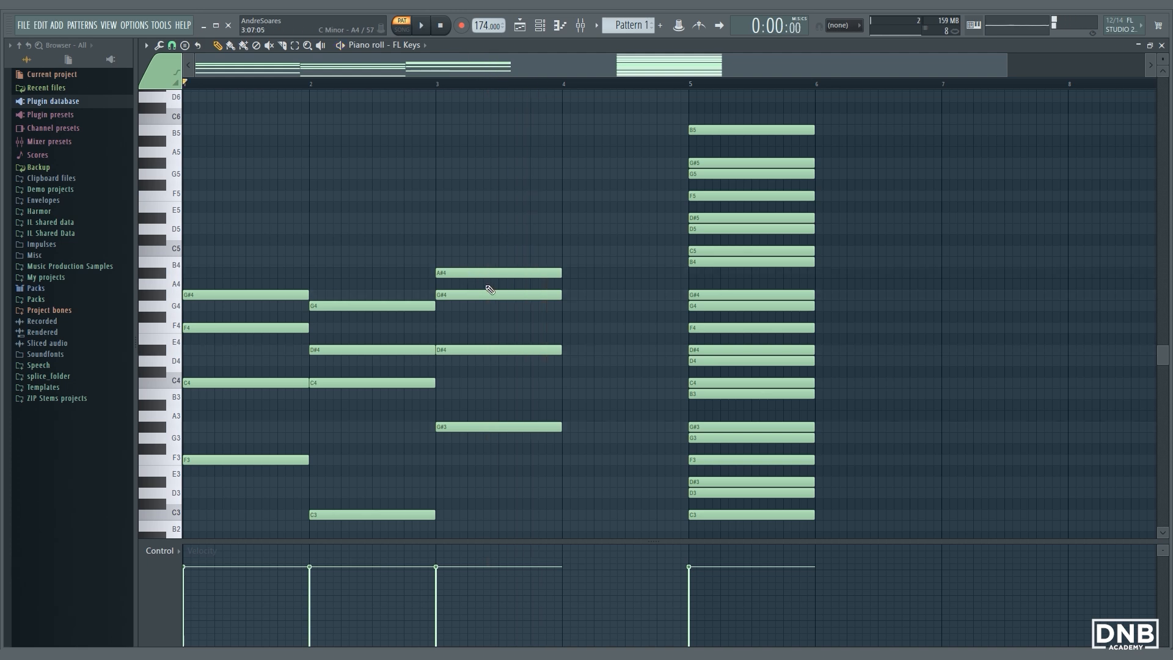
pyautogui.click(491, 274)
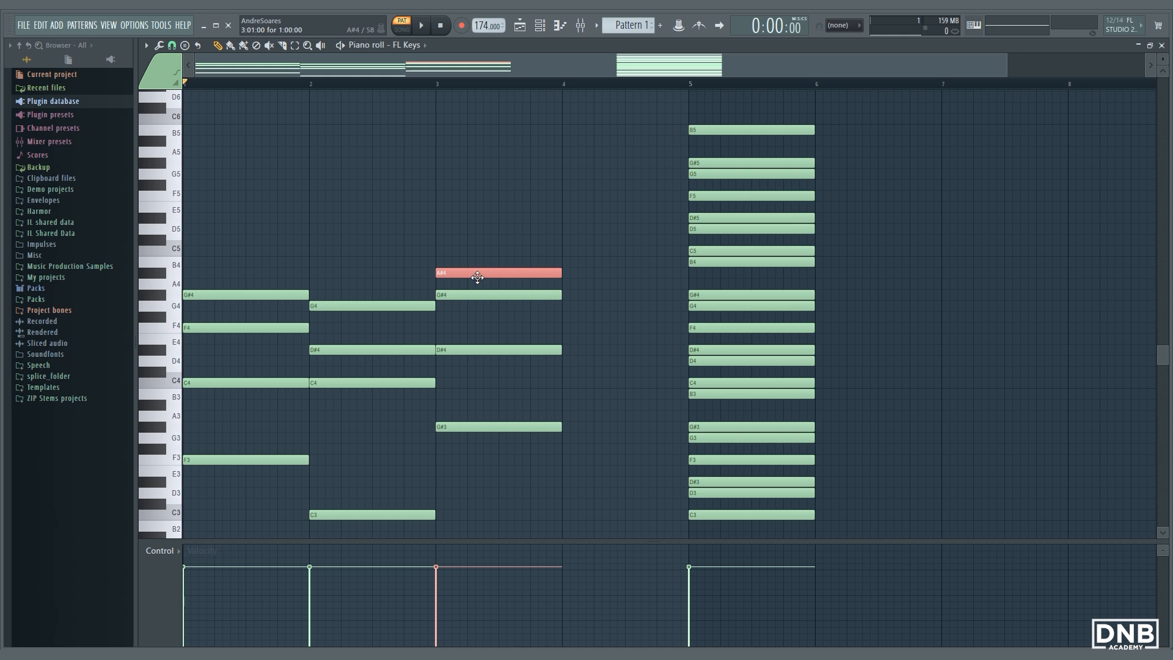
pyautogui.moveTo(164, 279)
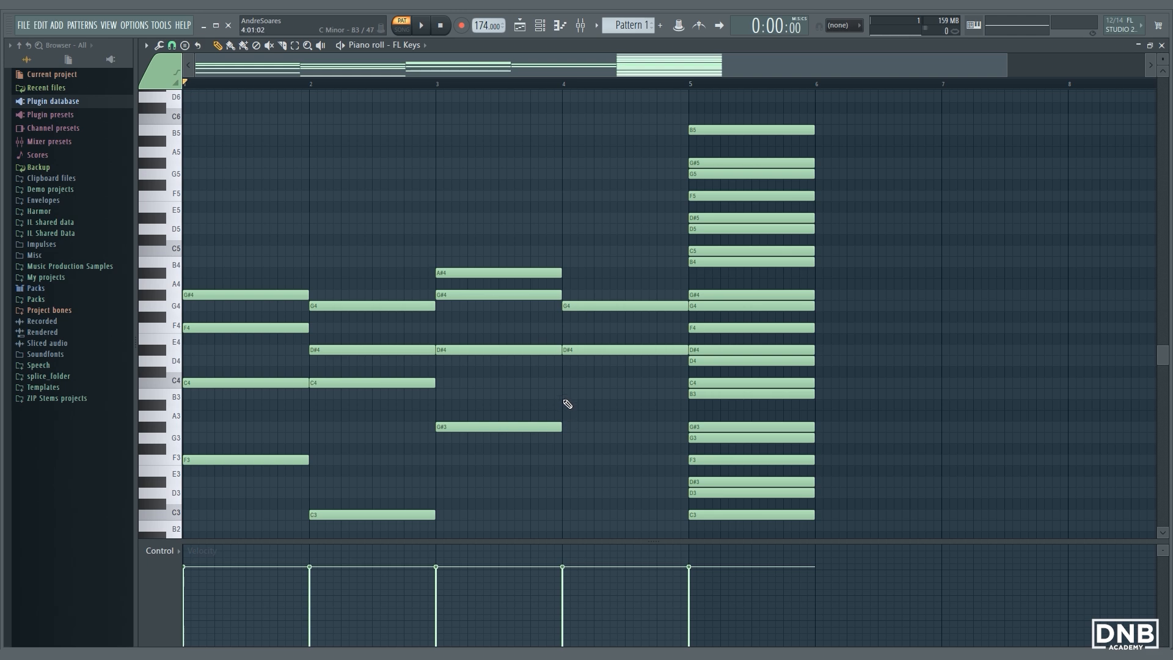
# Step: Fill out the bar 4 chord with an upper and a low note, then select bar 3's A#4
pyautogui.click(499, 272)
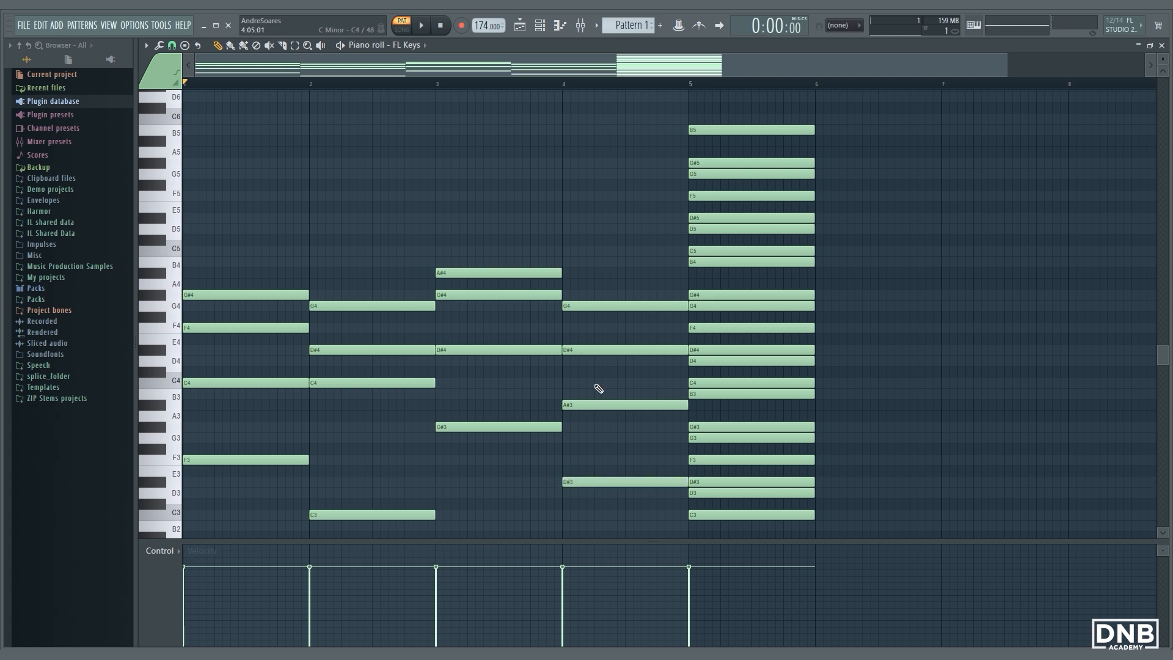
pyautogui.click(621, 349)
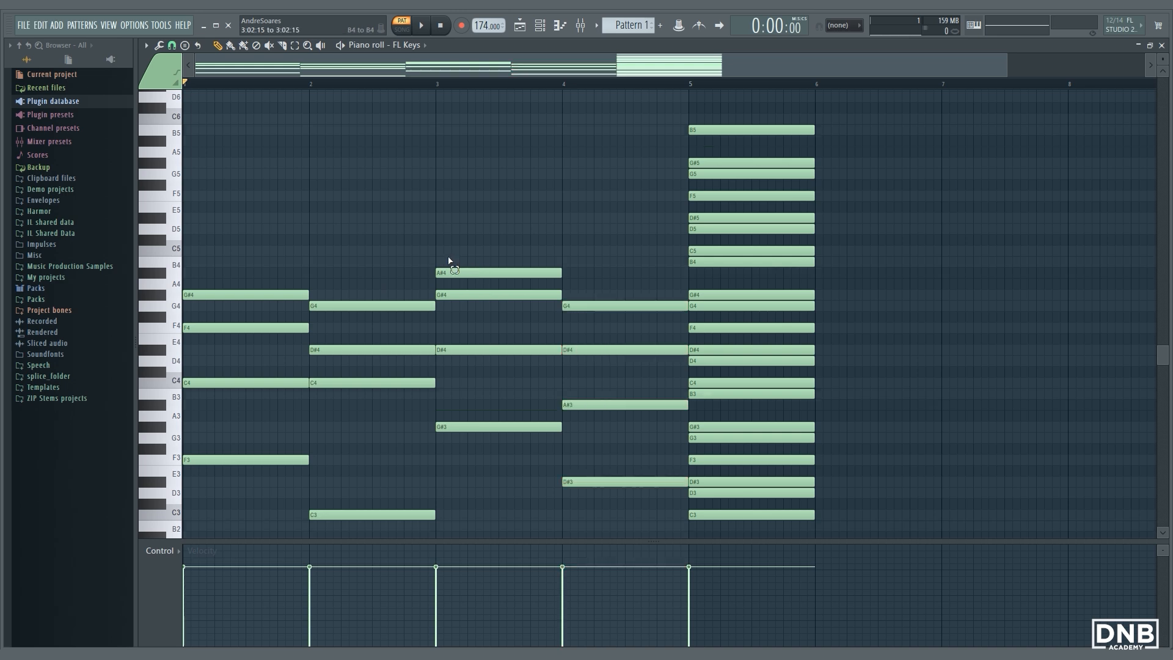
pyautogui.click(493, 274)
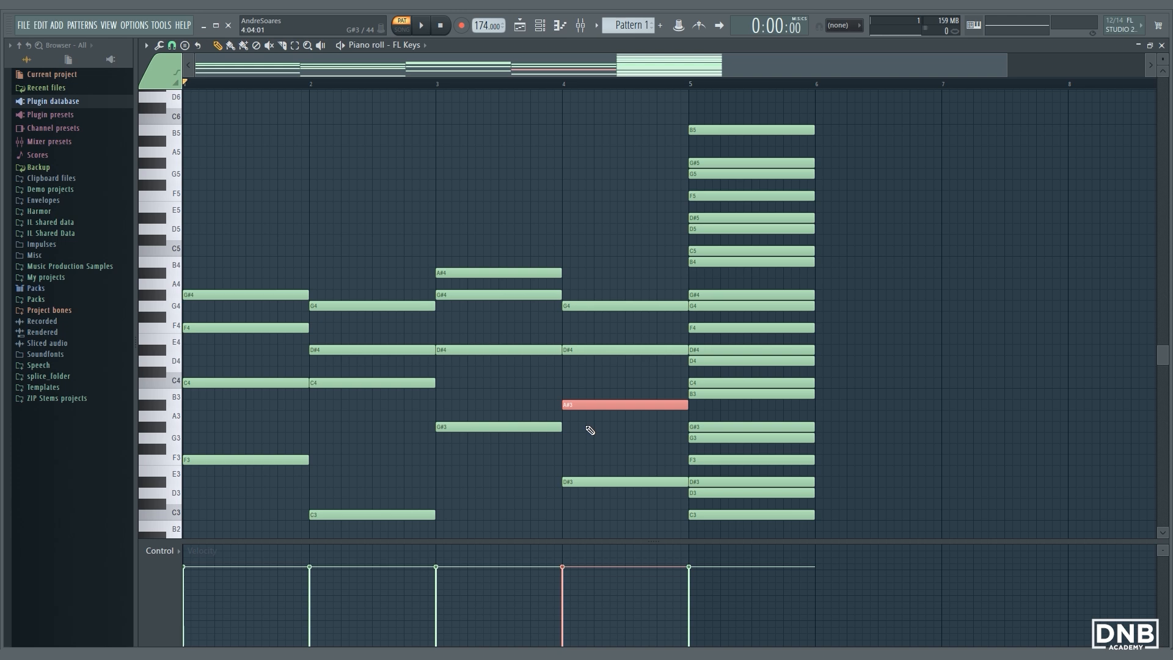
# Step: Select all chords in bars 1–4 and start playback of the progression
pyautogui.moveTo(179, 90); pyautogui.dragTo(688, 524)
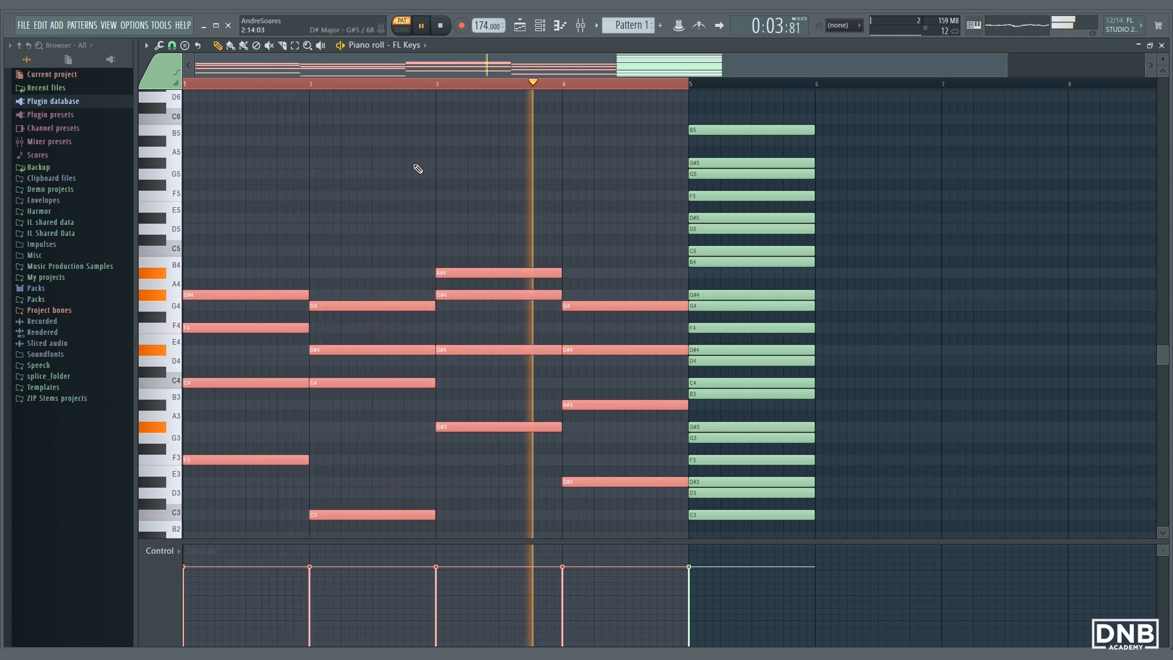
pyautogui.click(438, 26)
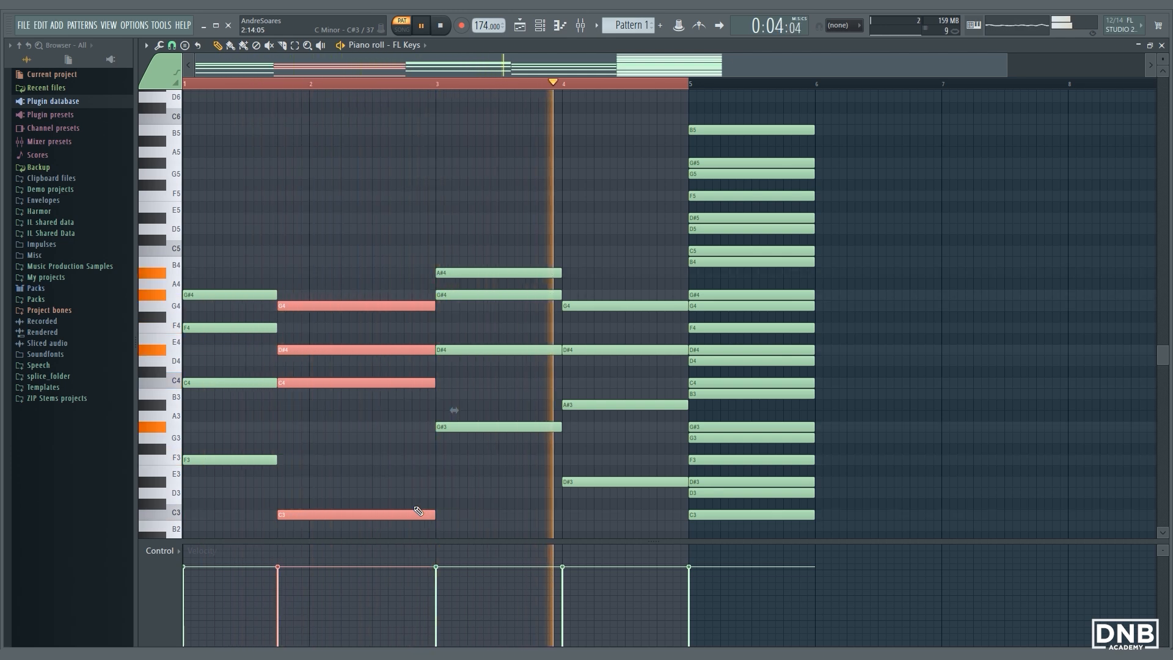
# Step: Pull the fourth chord's start back before bar 4, trimming the bar 3 chord
pyautogui.moveTo(564, 281); pyautogui.dragTo(635, 516)
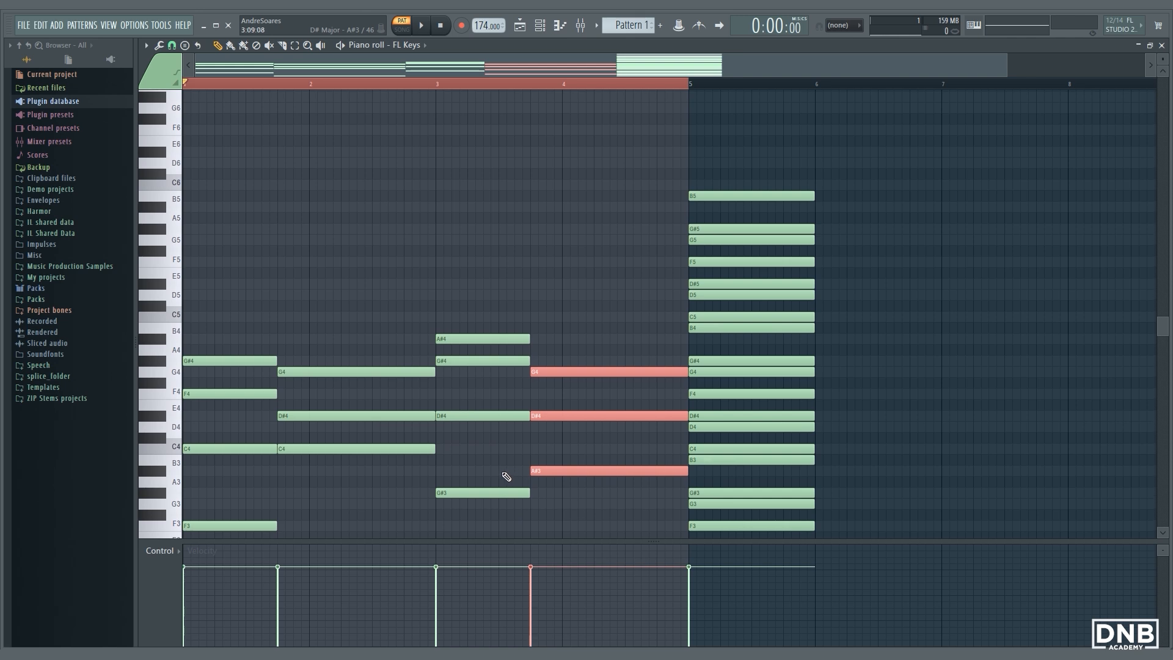
# Step: Scroll the piano roll down to reach the chord notes for rearranging
pyautogui.scroll(-3)
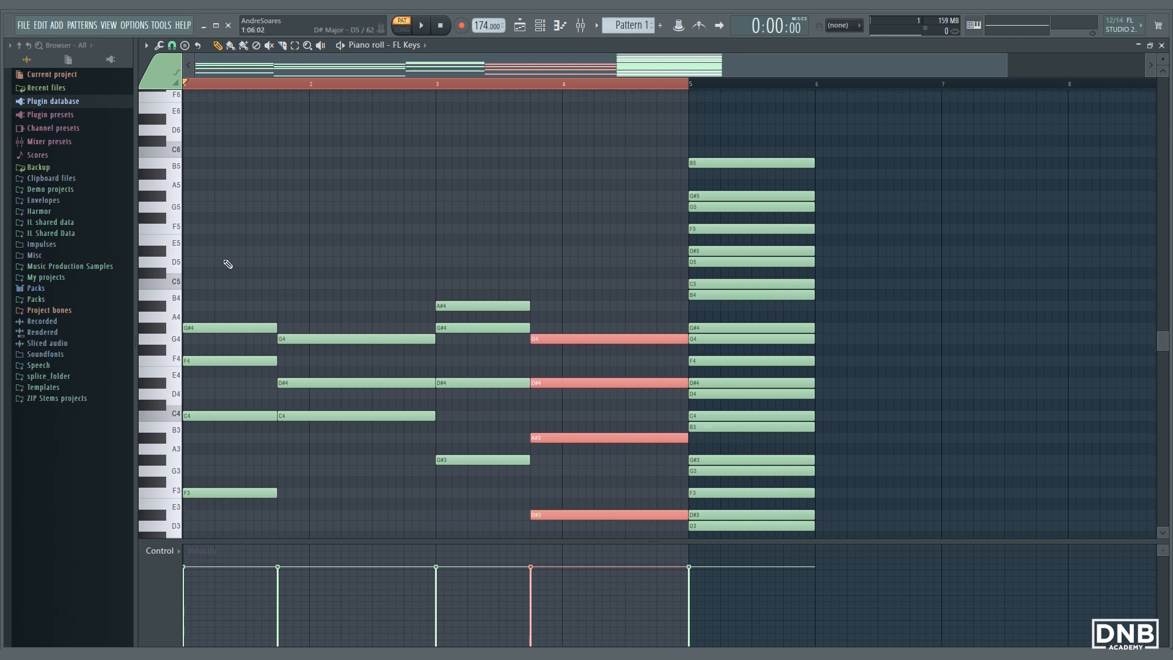
pyautogui.moveTo(178, 250)
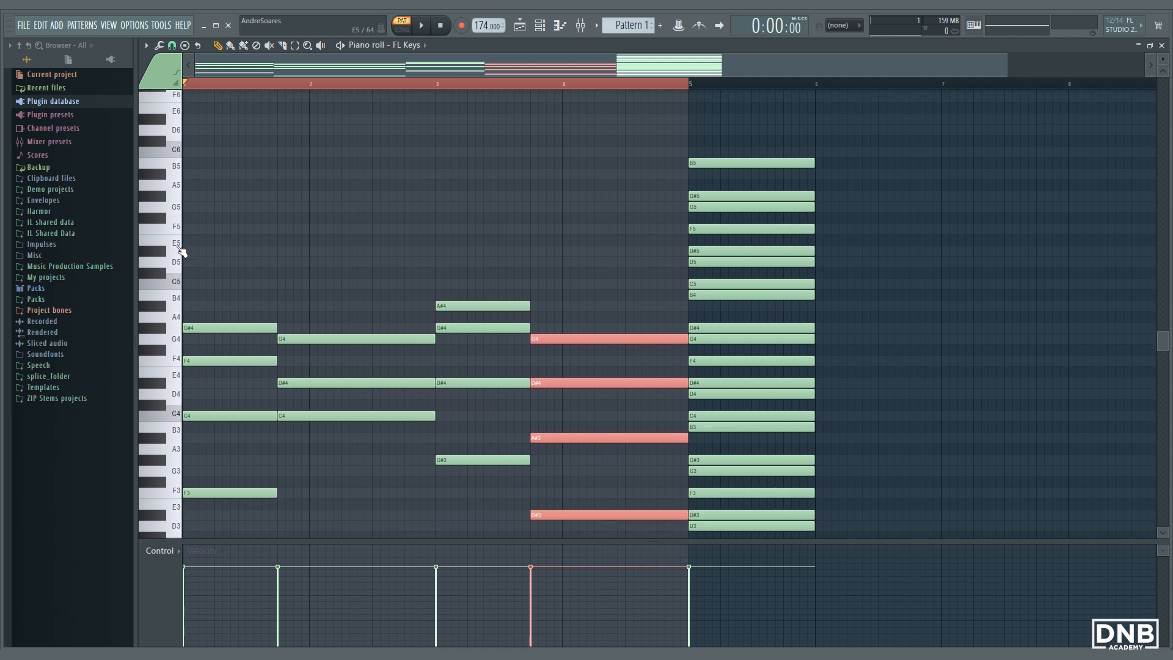
pyautogui.moveTo(185, 257)
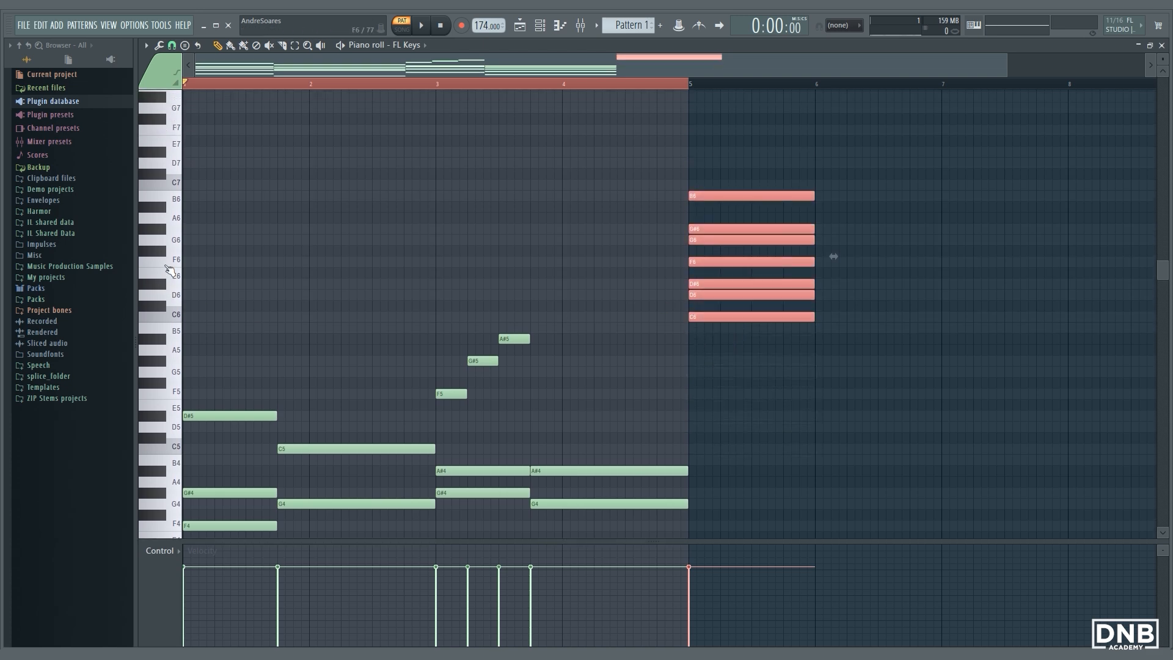
# Step: Start playback and paint repeated A#6 notes across the first two bars
pyautogui.click(425, 23)
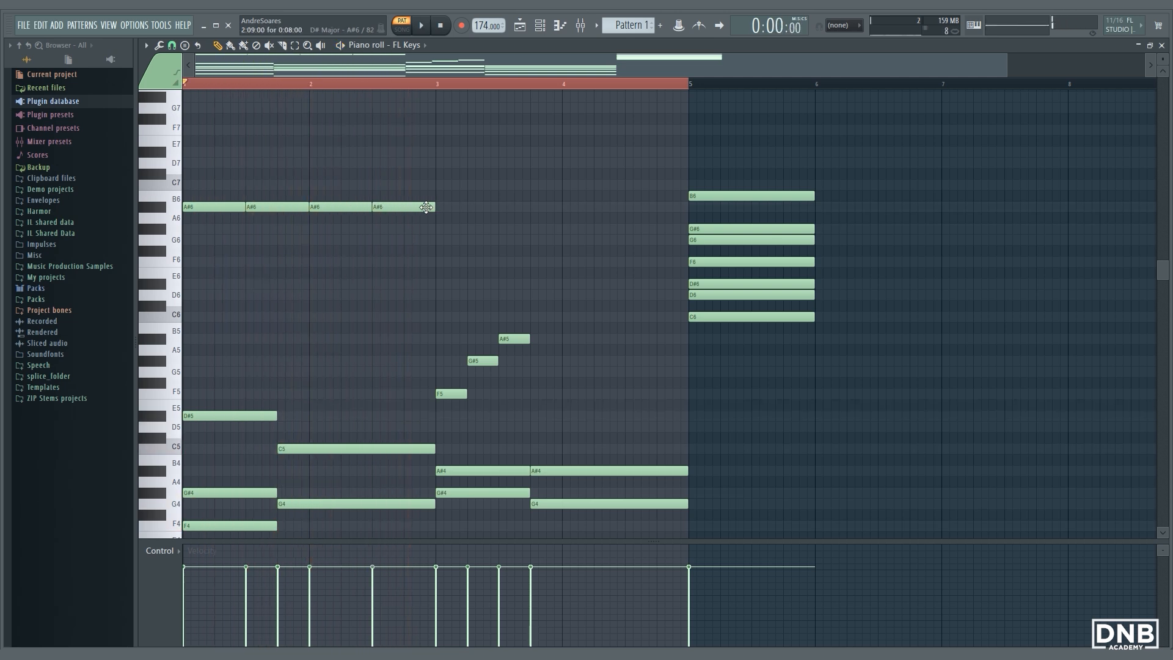
pyautogui.moveTo(426, 206); pyautogui.dragTo(433, 231)
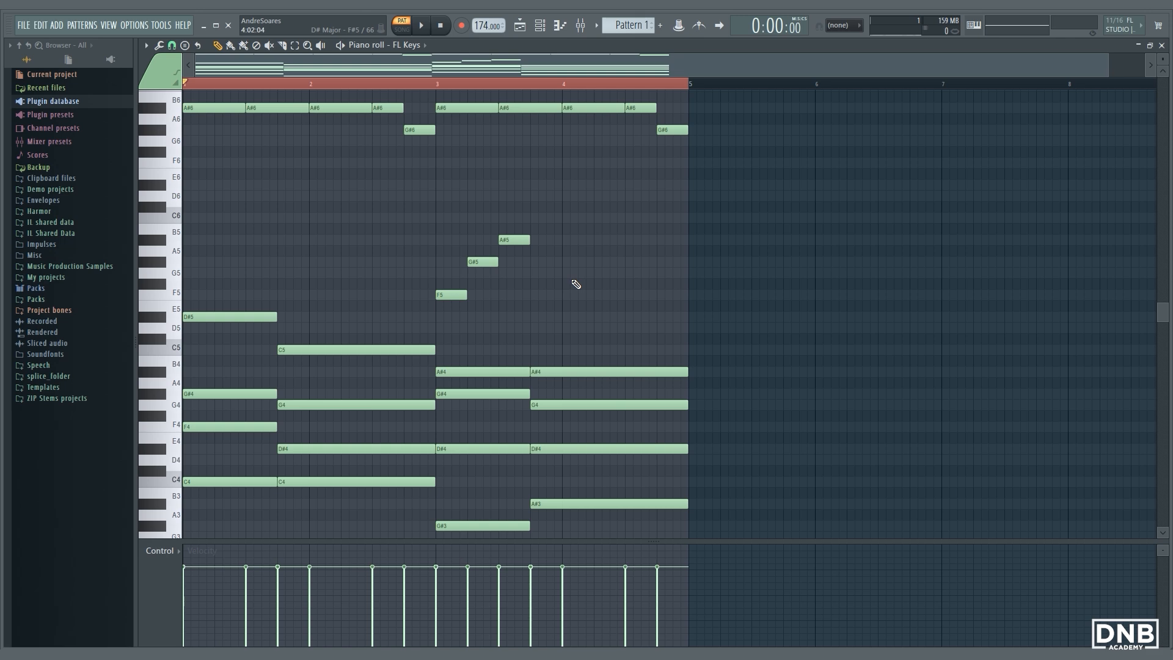
# Step: Scroll the piano roll down to reveal the lower chord voicings and bass notes
pyautogui.scroll(-3)
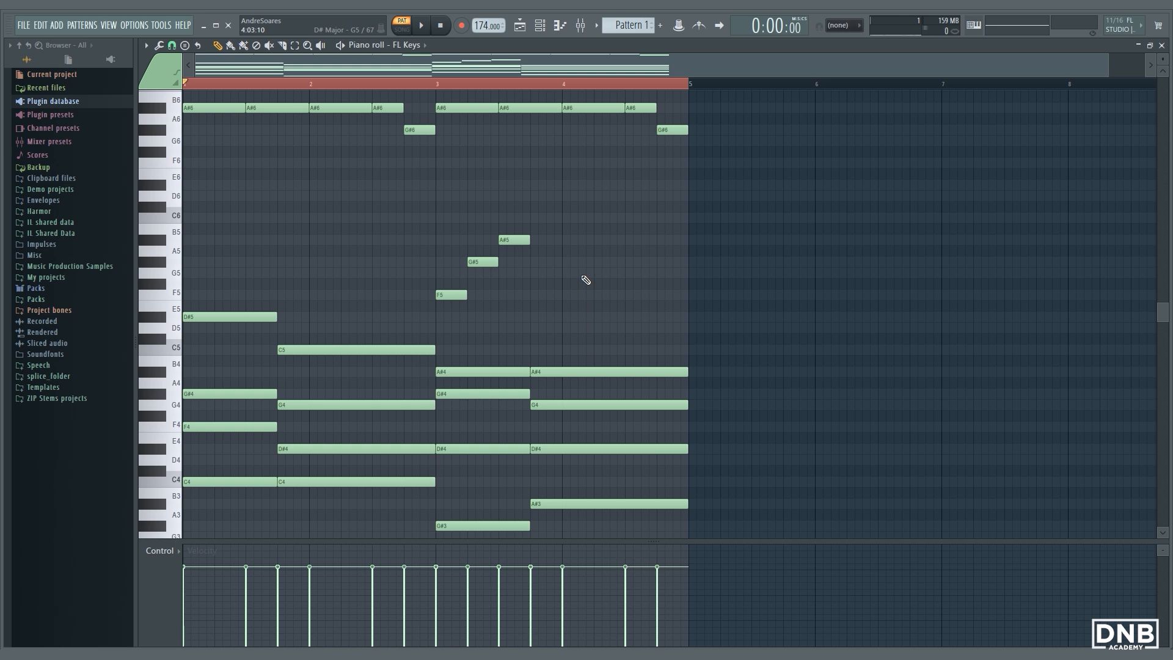
pyautogui.scroll(-3)
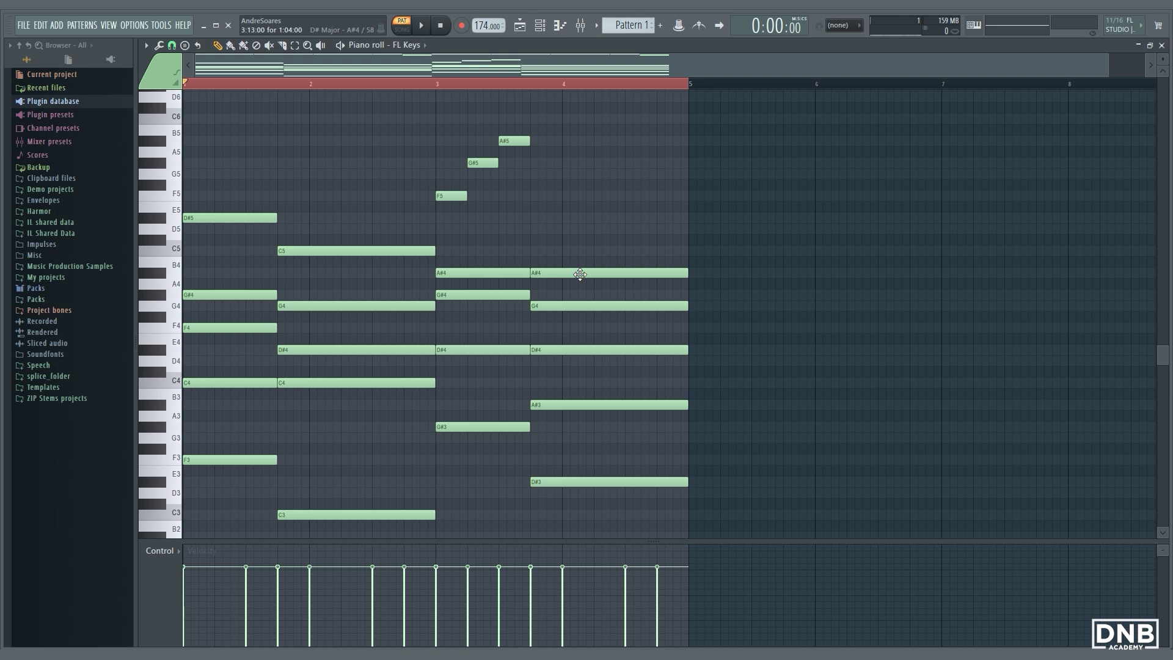
pyautogui.moveTo(1151, 45)
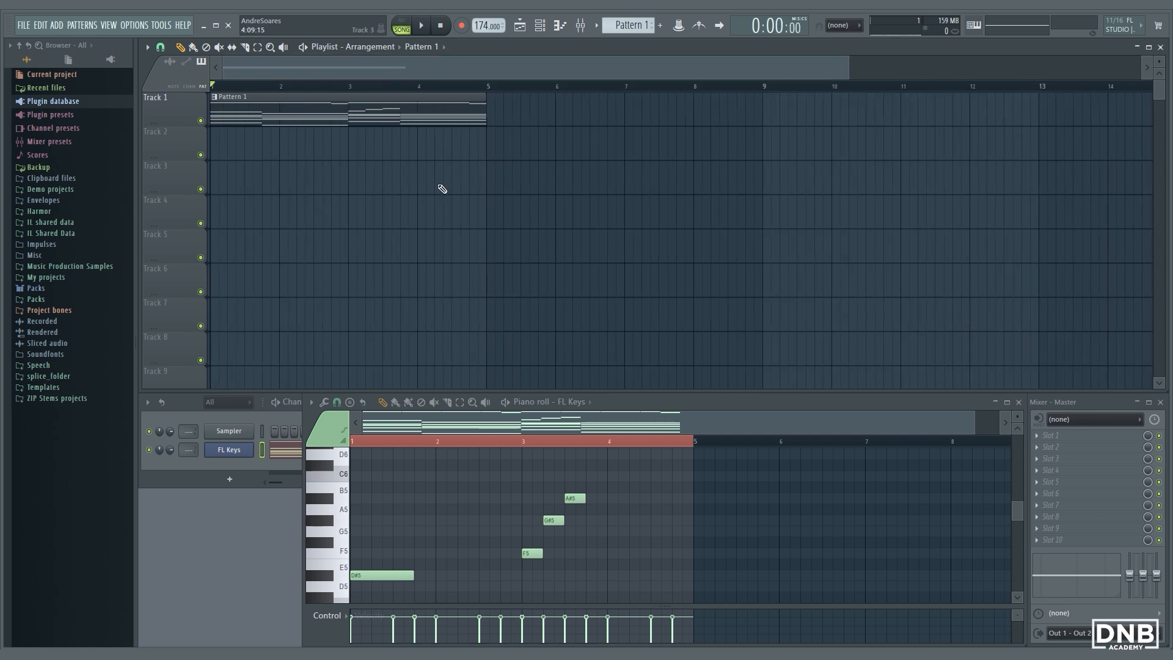
# Step: Bring up Track 1's header options to reach Consolidate this track
pyautogui.click(229, 450)
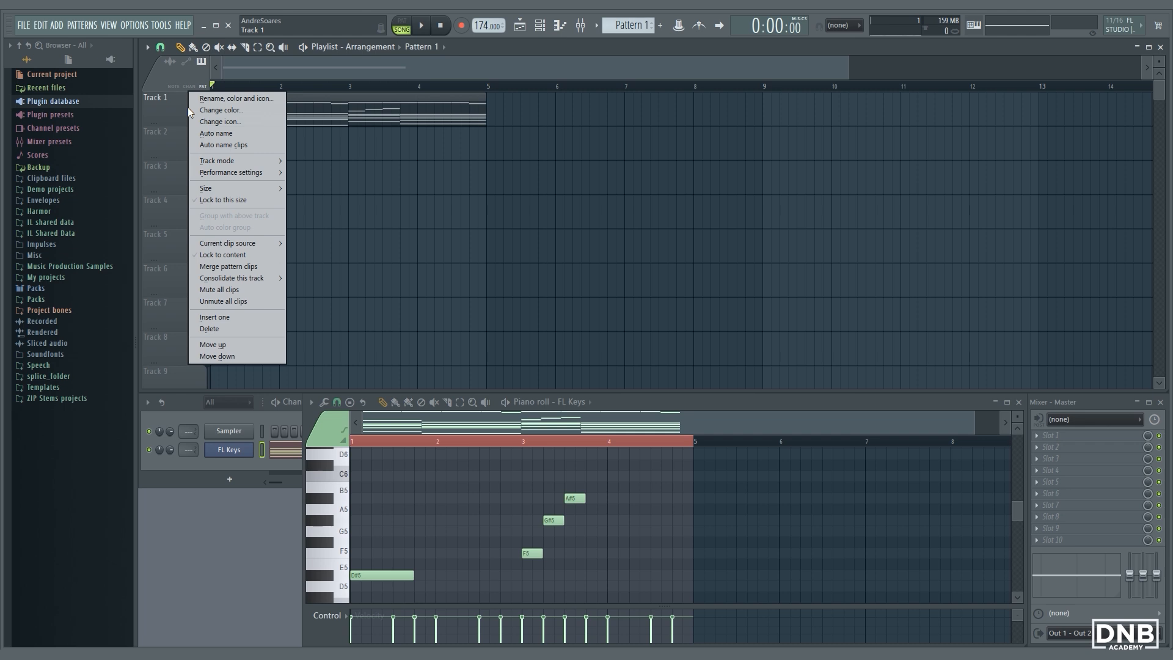
pyautogui.moveTo(232, 173)
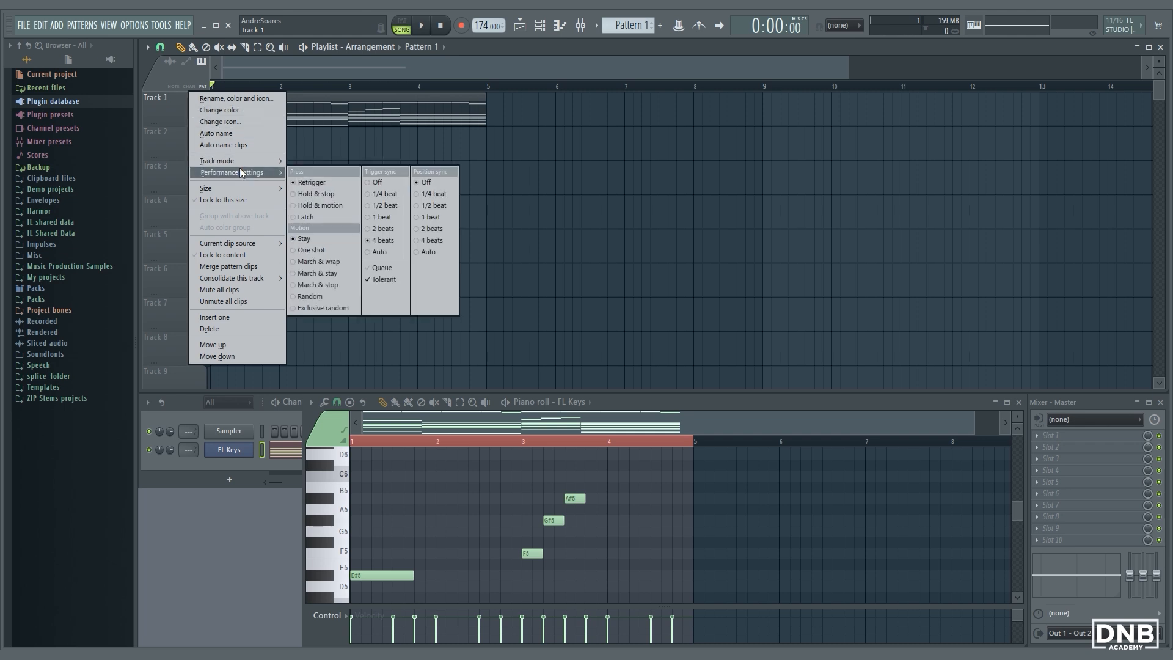
pyautogui.moveTo(252, 279)
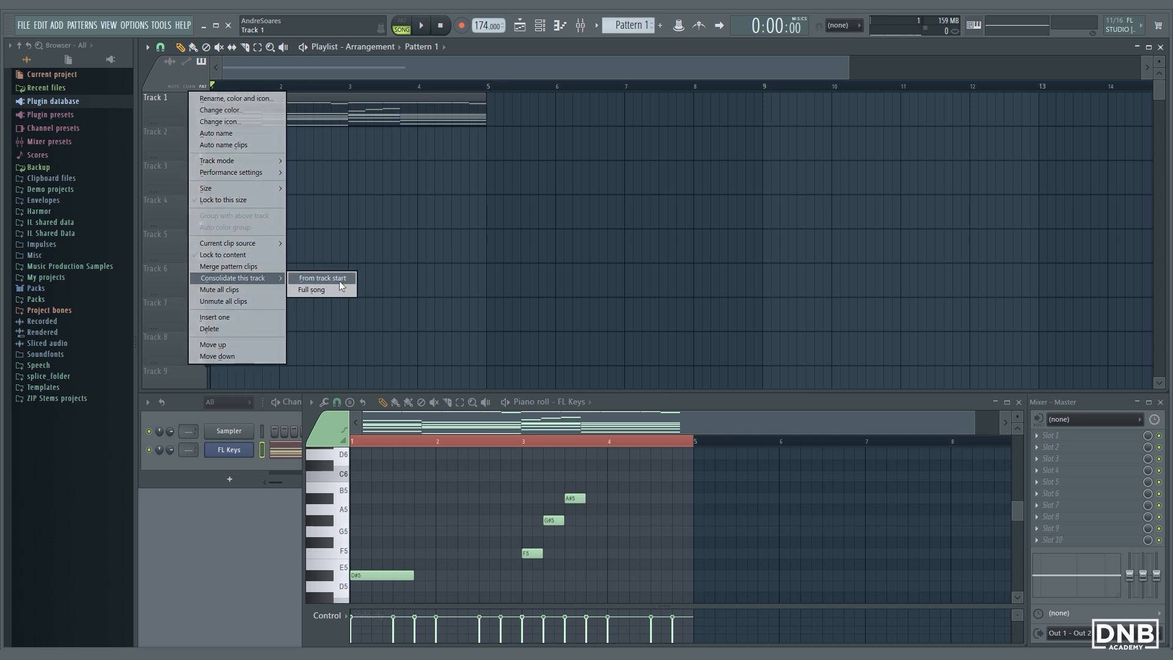
# Step: Consolidate Track 1 from track start into an audio clip, close FL Keys and stop playback
pyautogui.click(323, 278)
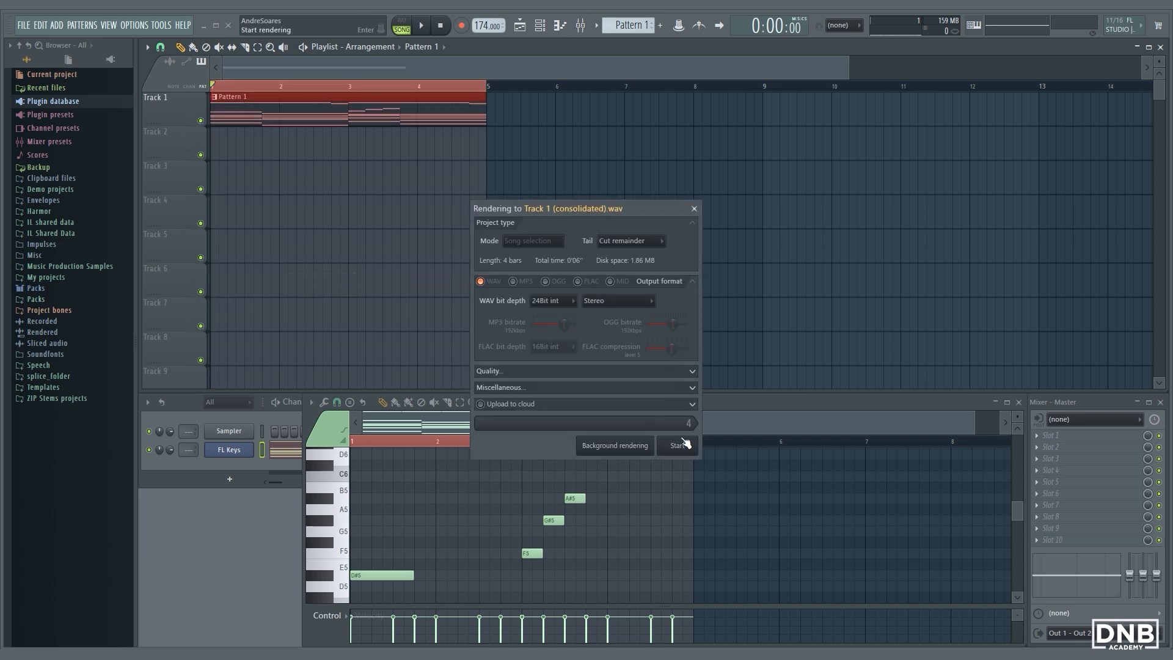
pyautogui.click(677, 445)
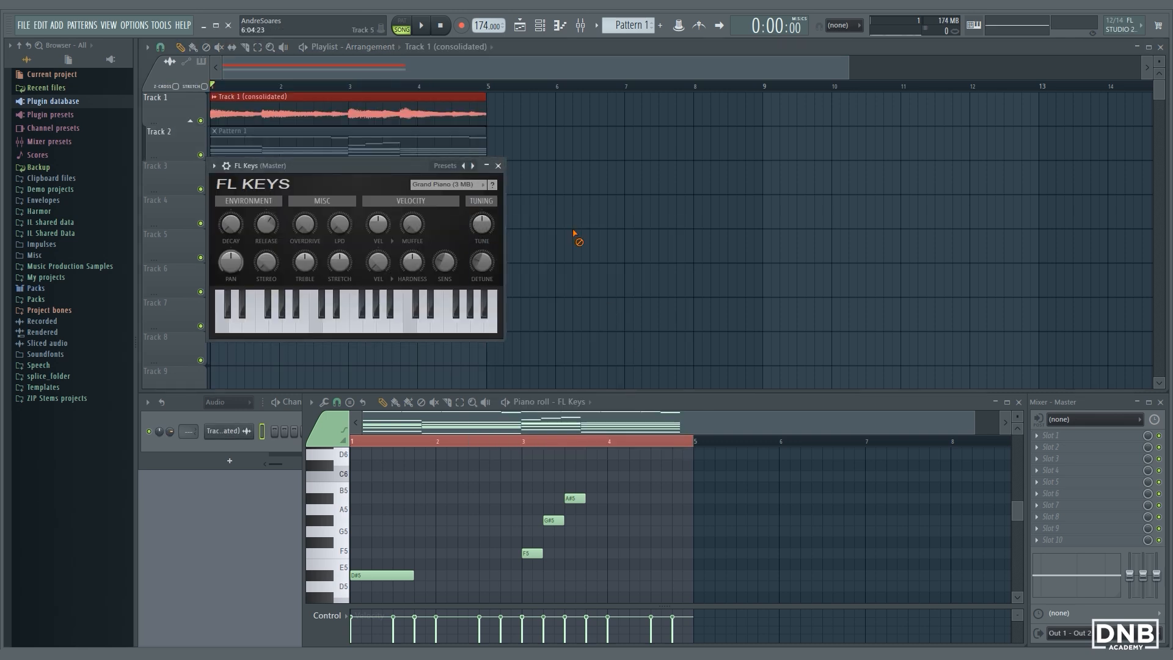
pyautogui.click(498, 166)
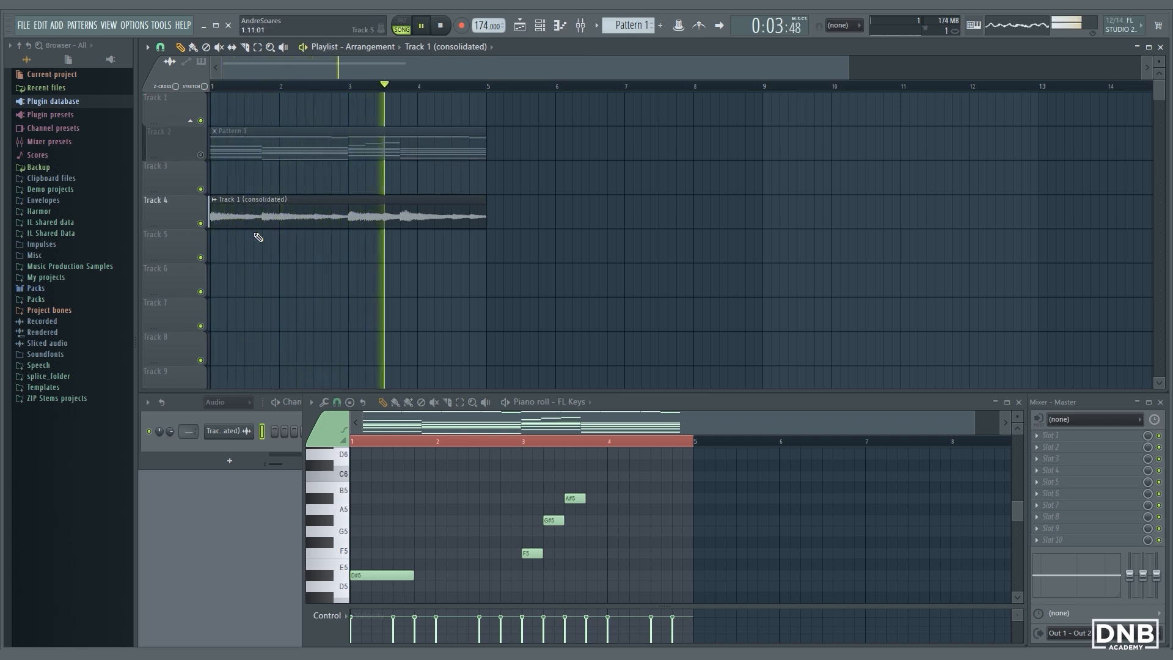
pyautogui.click(431, 25)
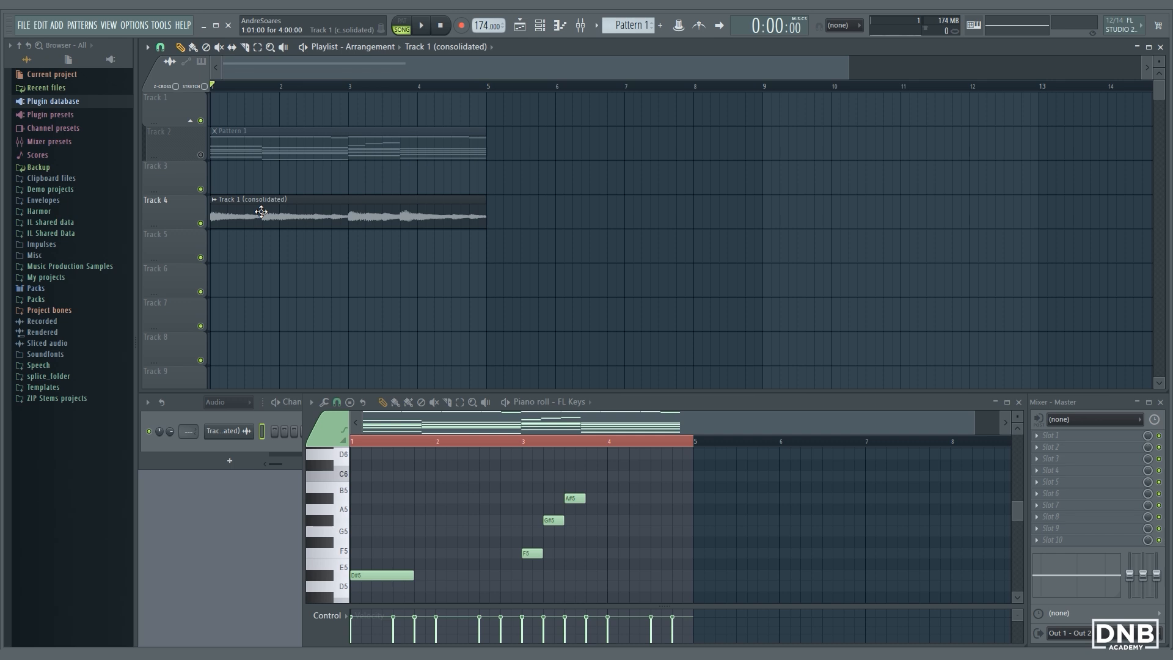
# Step: Reverse the consolidated piano clip in its sample settings and slice it across Tracks 4 and 5
pyautogui.doubleClick(261, 213)
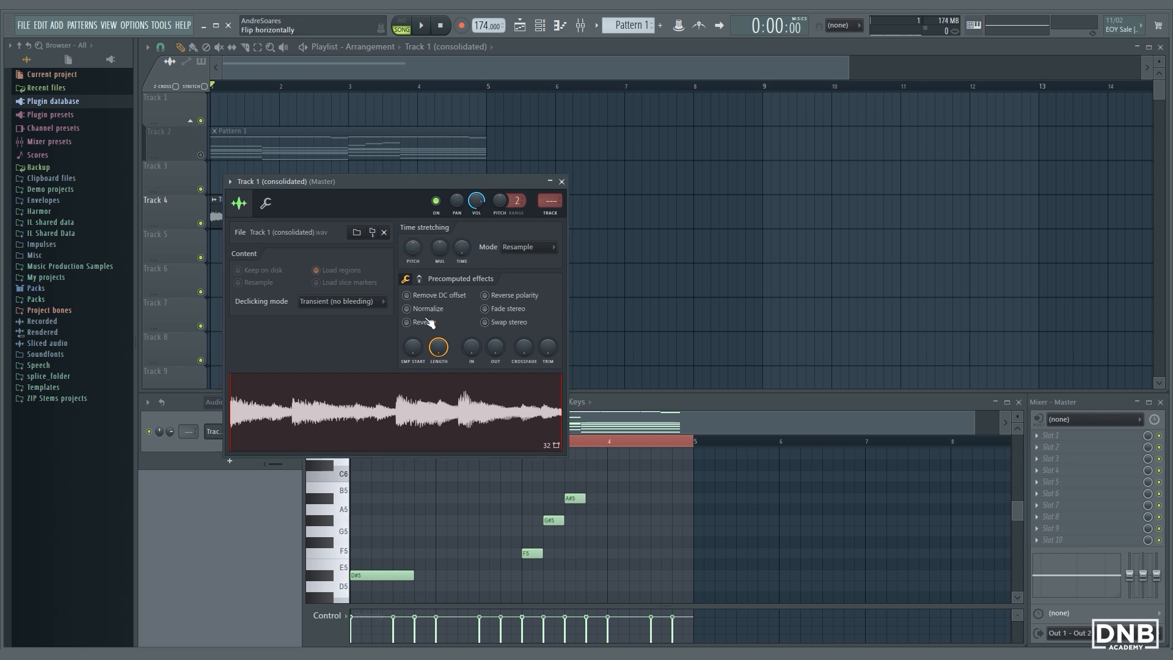
pyautogui.click(405, 323)
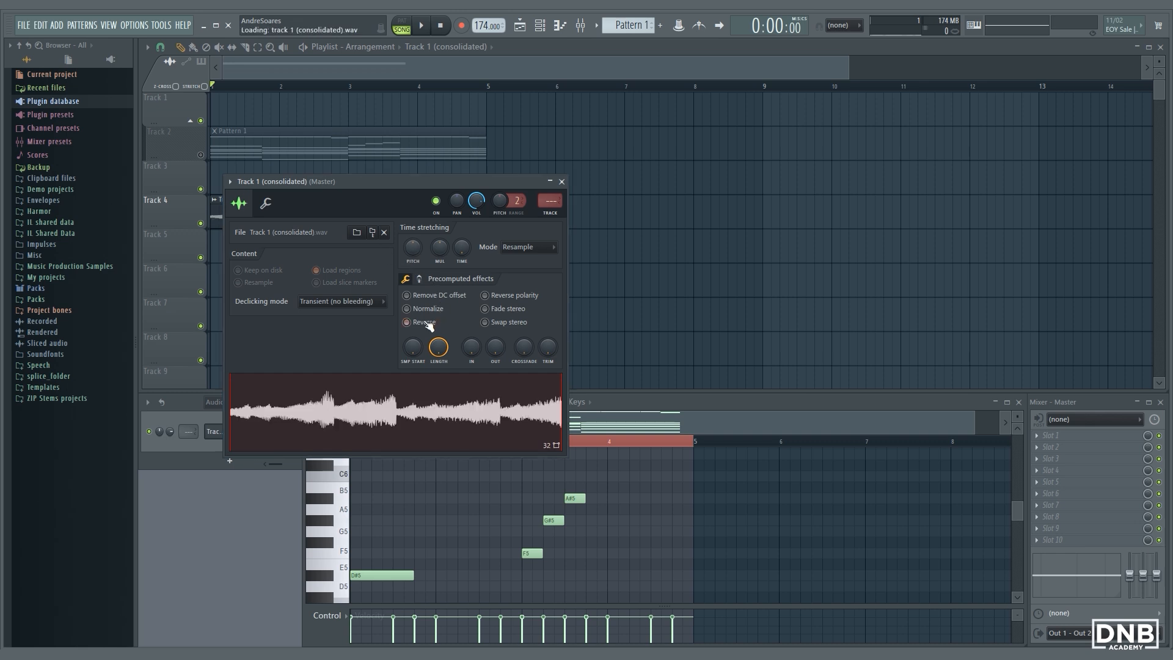
pyautogui.click(406, 322)
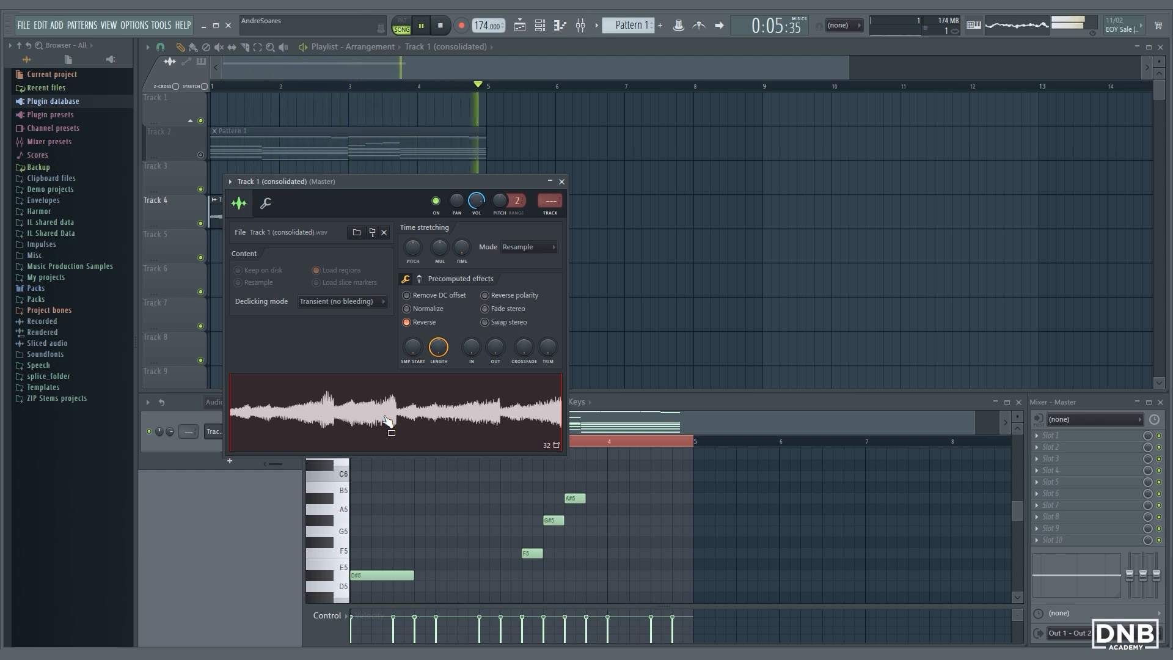
pyautogui.click(562, 181)
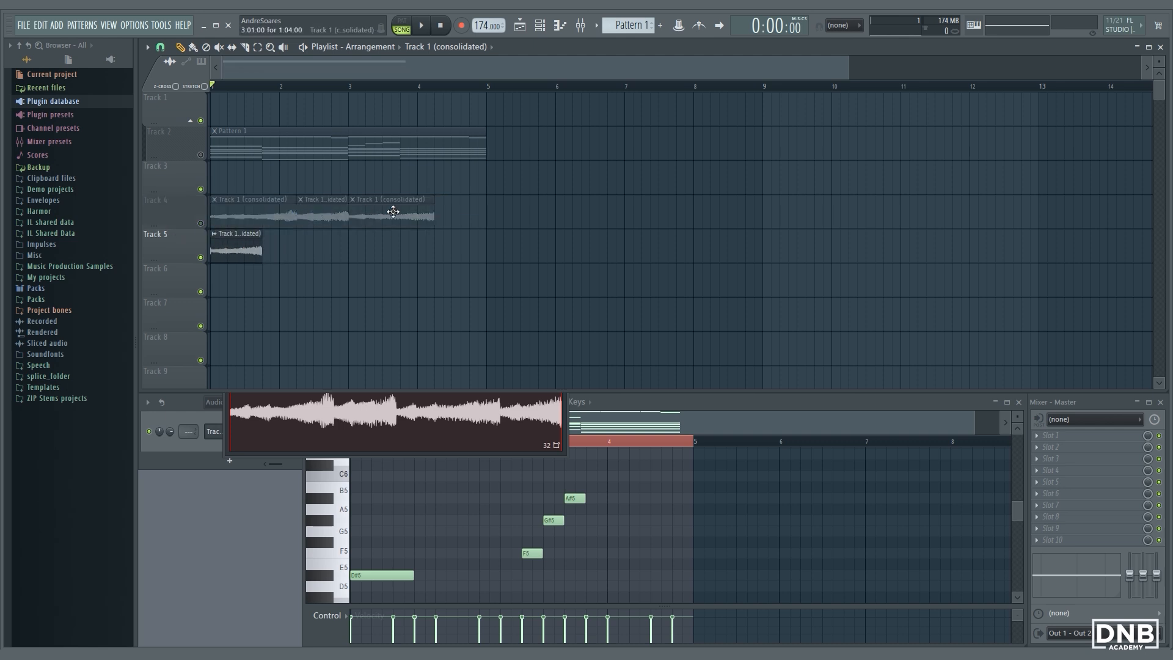
# Step: Reopen the reversed consolidated clip's Channel Settings window
pyautogui.click(420, 25)
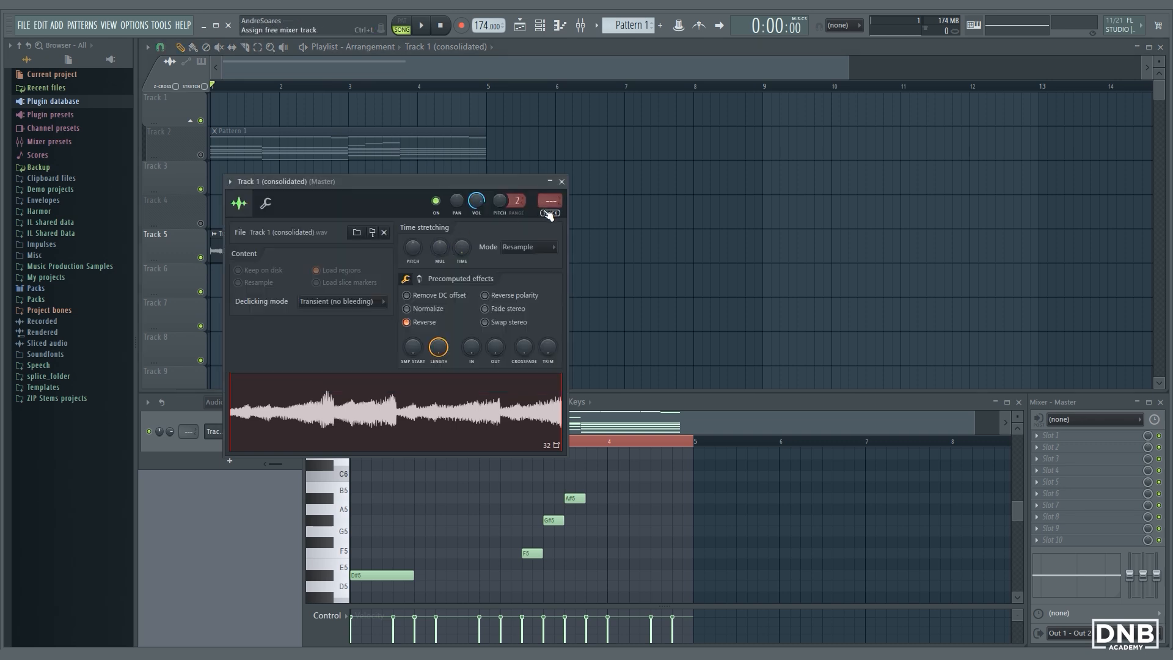
# Step: Assign the clip a free mixer track and load Fruity Filter in its first FX slot
pyautogui.click(550, 201)
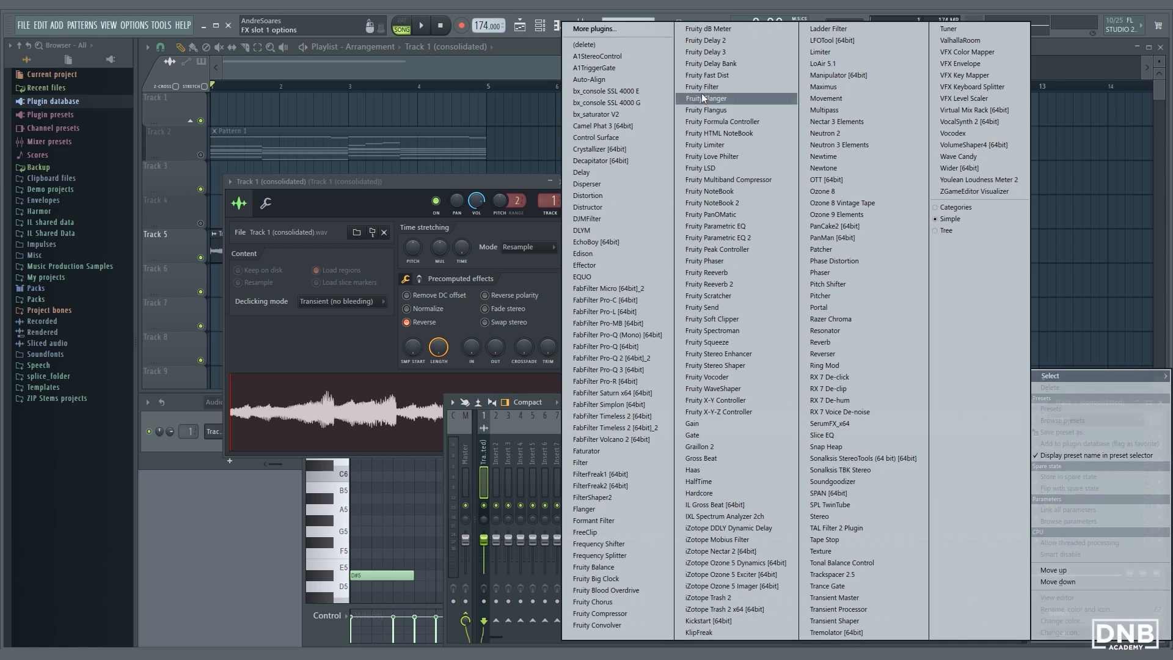
pyautogui.click(701, 85)
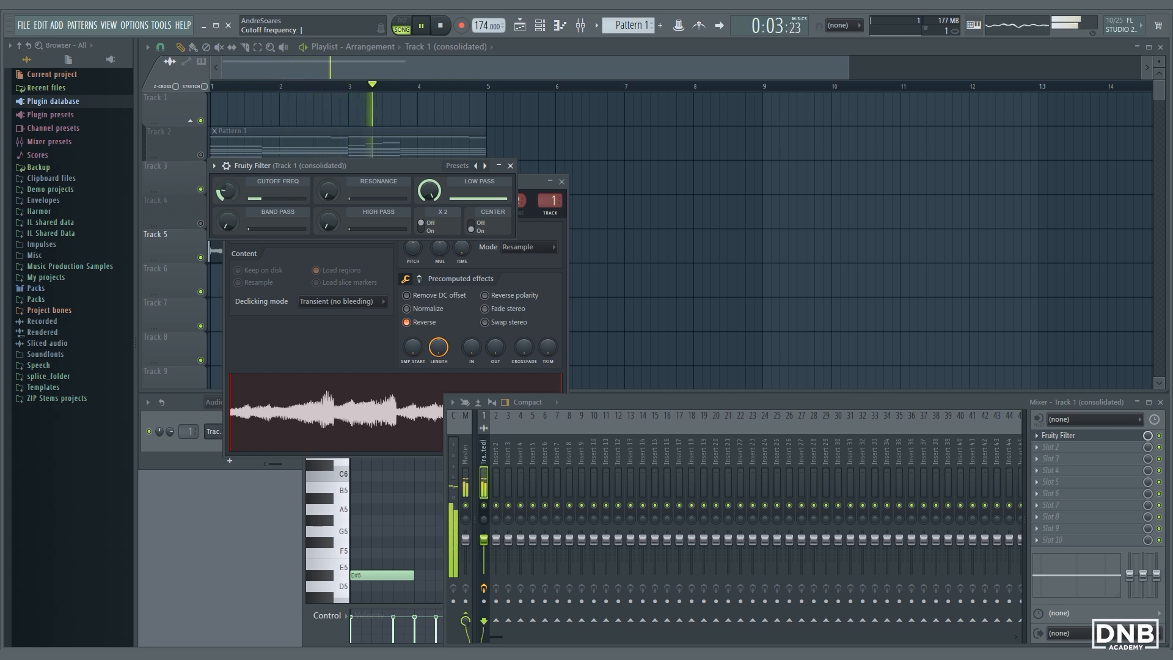
pyautogui.click(421, 222)
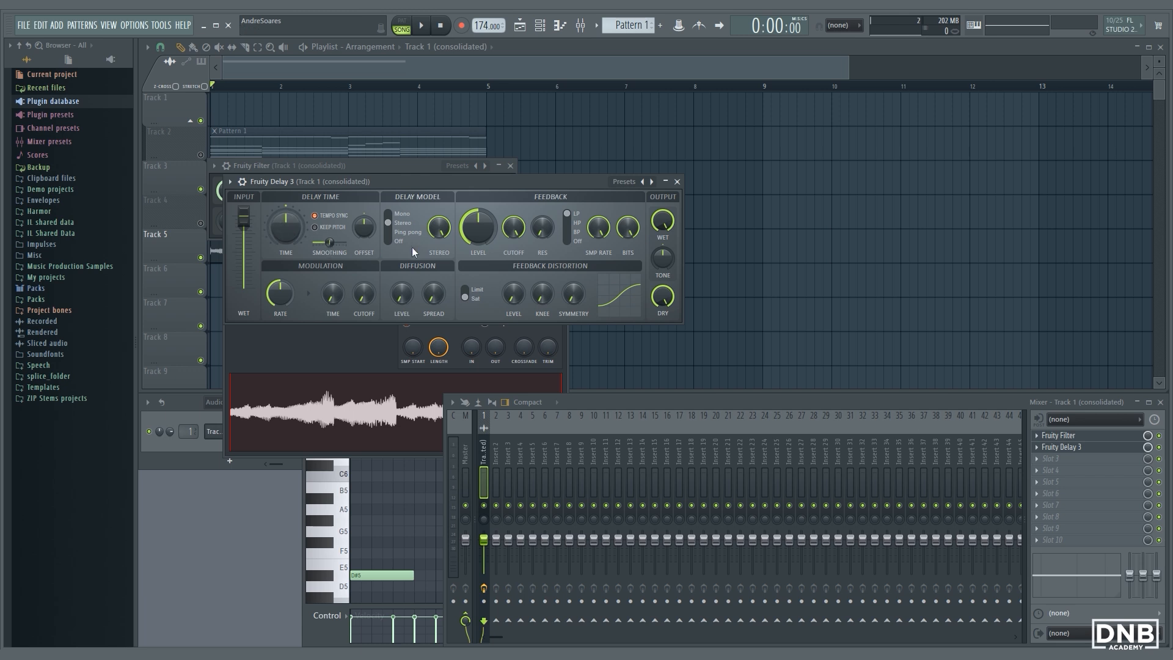
# Step: Set Fruity Delay 3 to Ping Pong with Keep Pitch, feedback cutoff near 782 Hz, and adjusted wet level
pyautogui.click(387, 232)
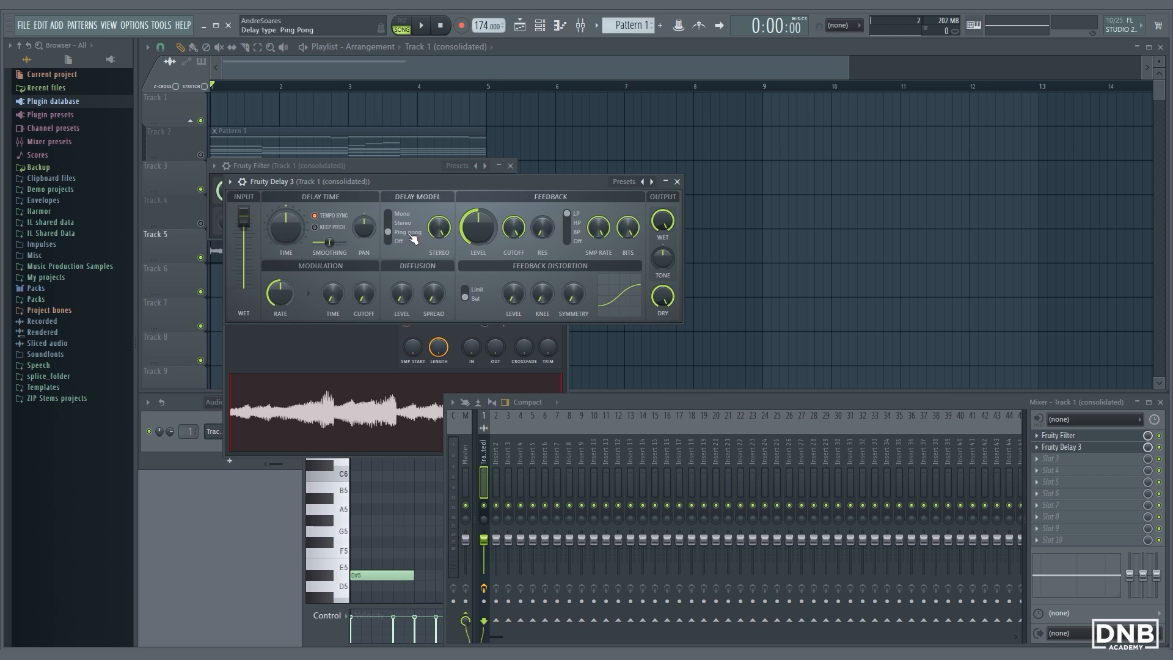
pyautogui.click(313, 227)
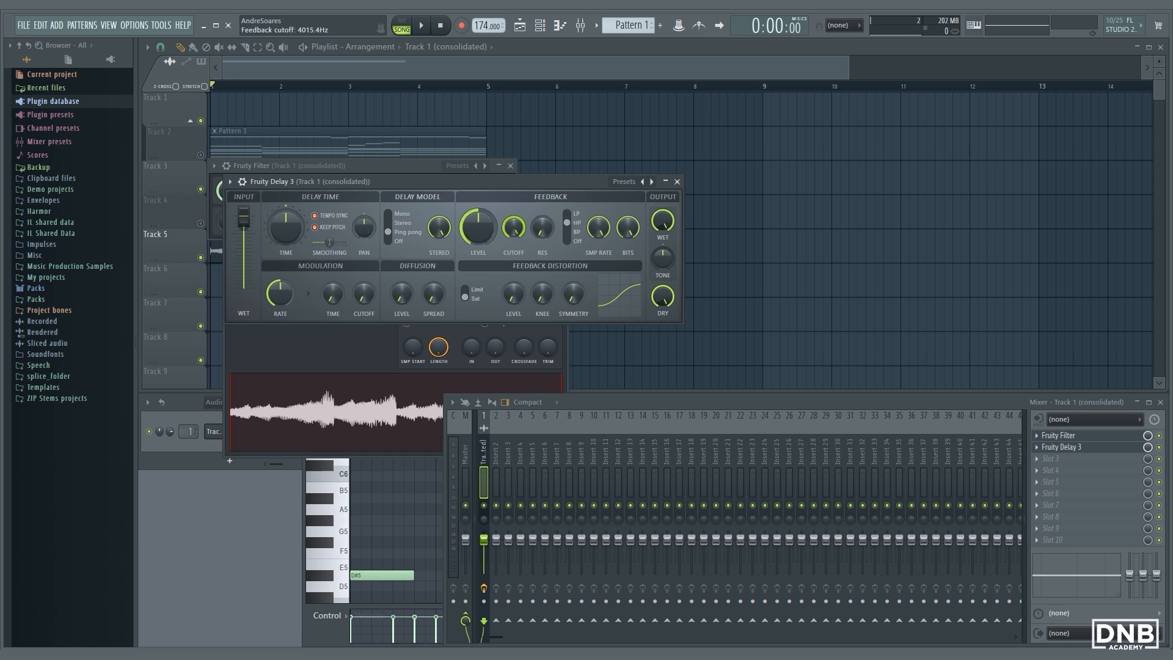
pyautogui.moveTo(511, 228); pyautogui.dragTo(512, 235)
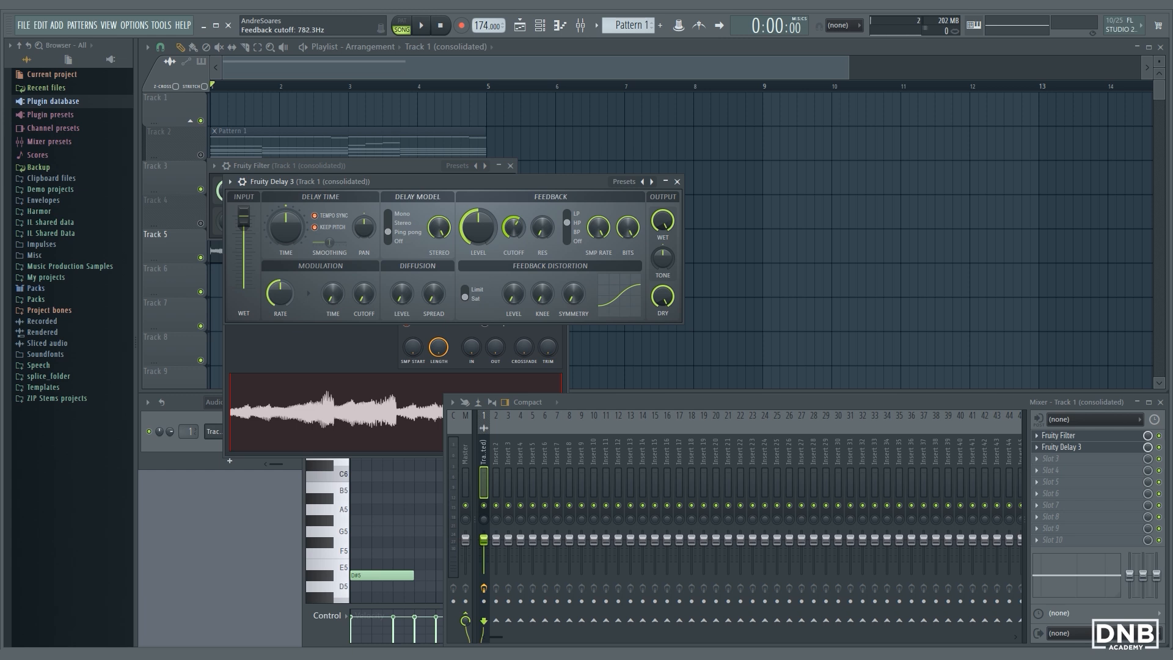
pyautogui.moveTo(661, 219); pyautogui.dragTo(660, 217)
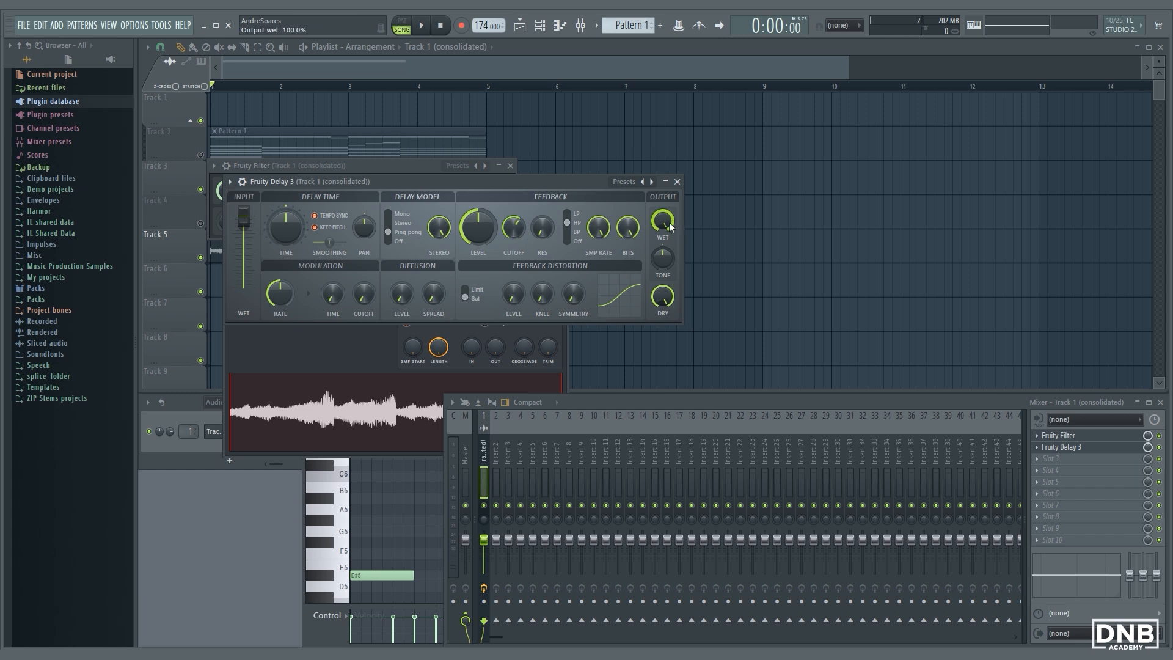
pyautogui.moveTo(661, 218); pyautogui.dragTo(661, 232)
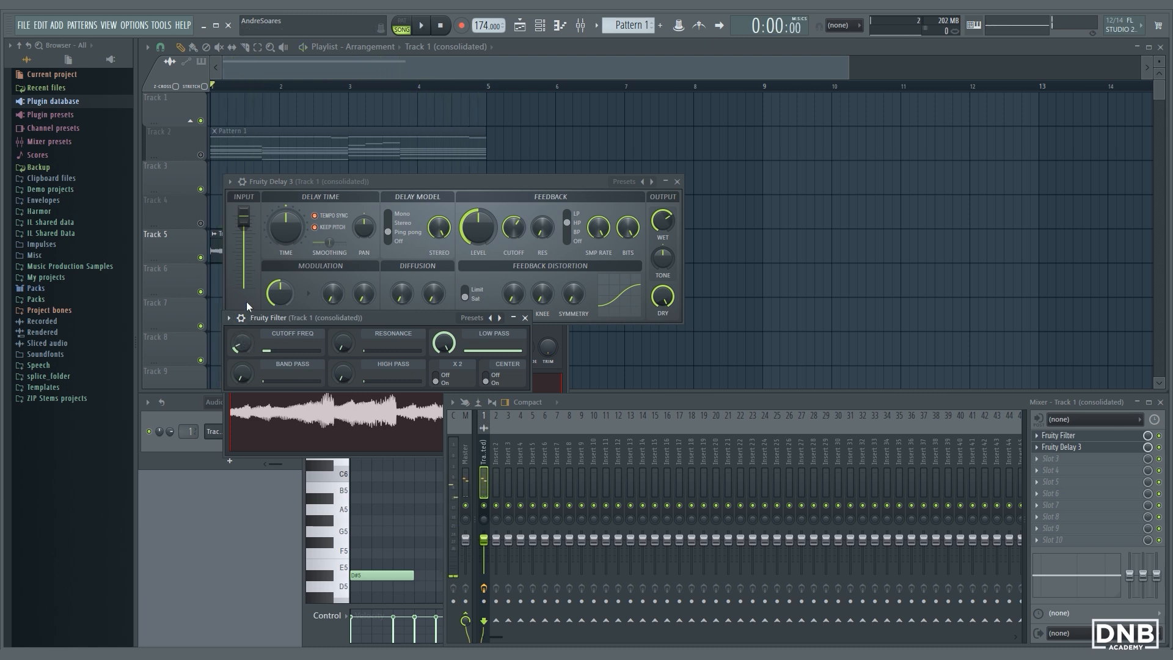
pyautogui.moveTo(243, 349)
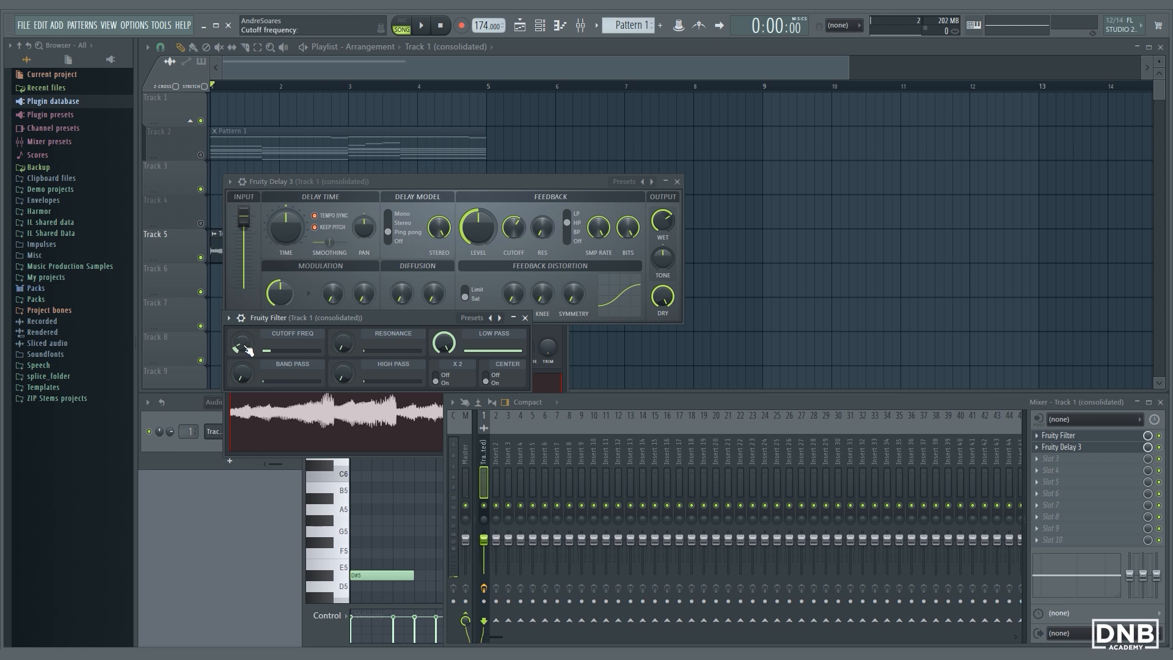
pyautogui.moveTo(243, 345); pyautogui.dragTo(254, 333)
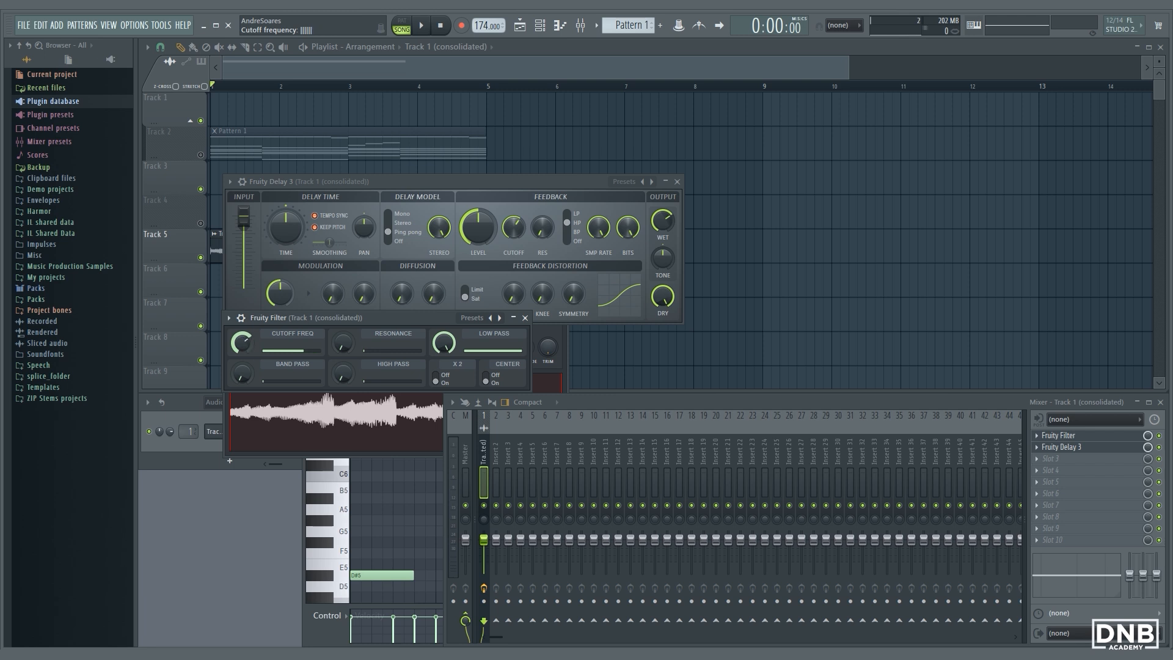
pyautogui.moveTo(242, 342); pyautogui.dragTo(242, 355)
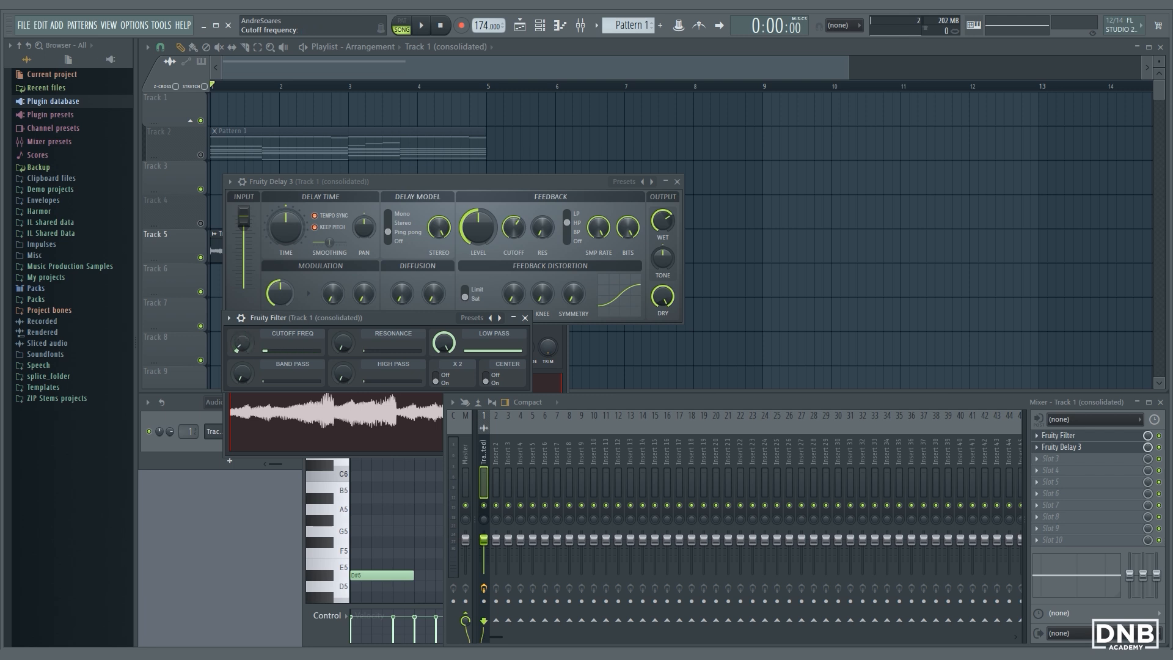
pyautogui.click(424, 24)
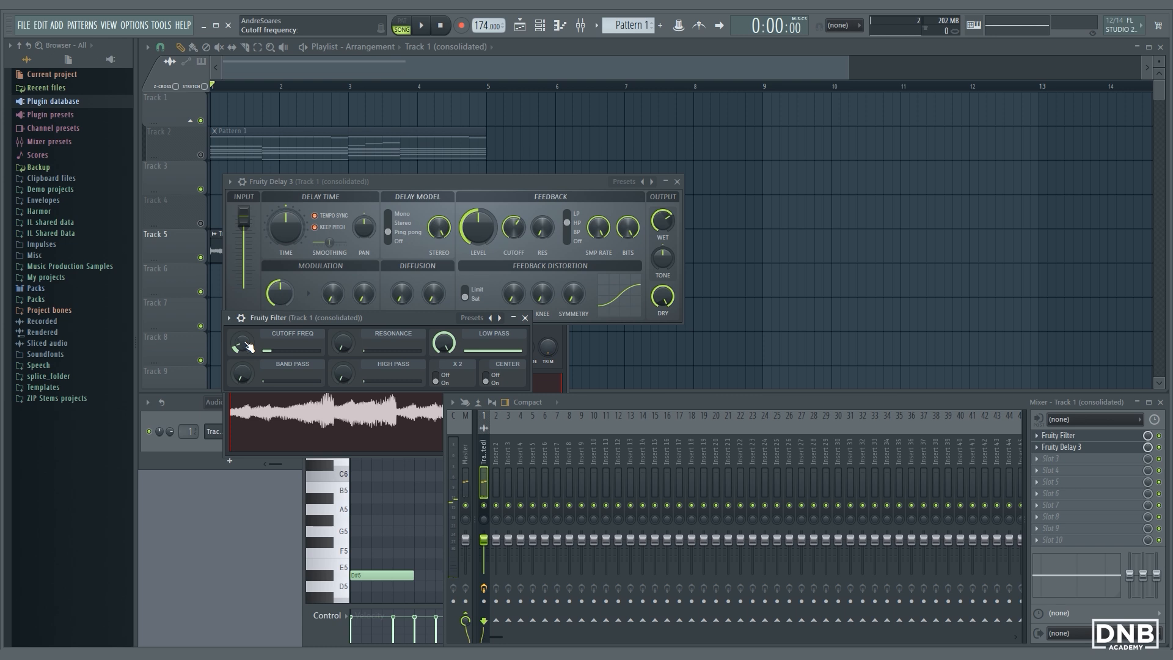
# Step: Create an automation clip for Fruity Filter's Cutoff Freq on Track 4
pyautogui.rightClick(243, 343)
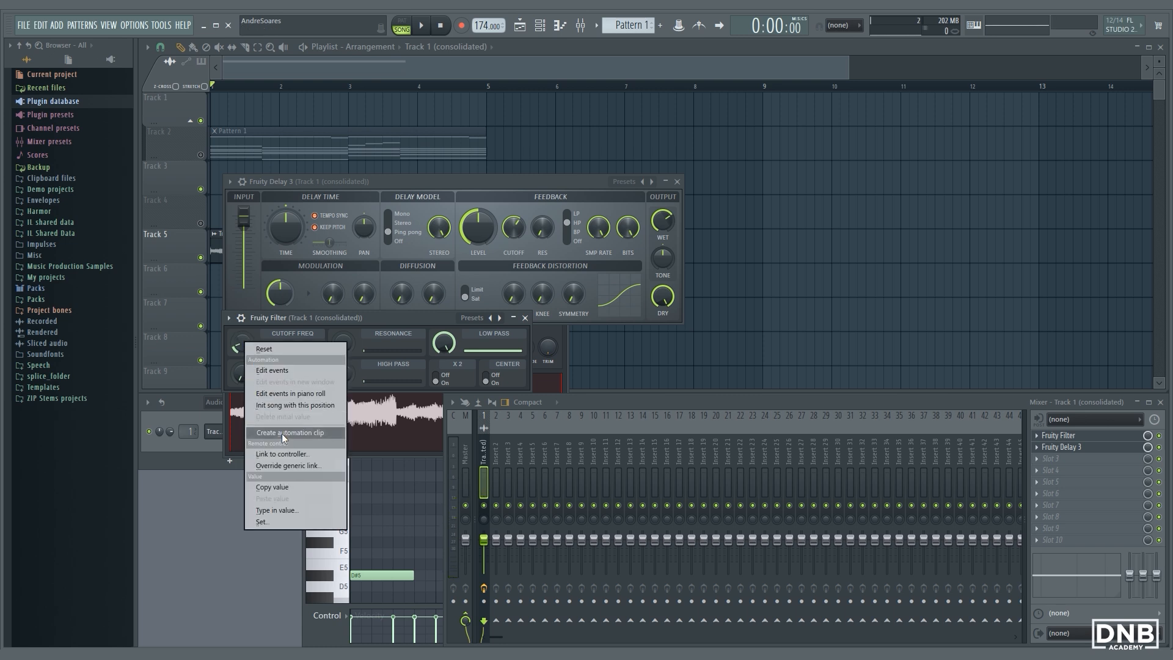
pyautogui.click(280, 432)
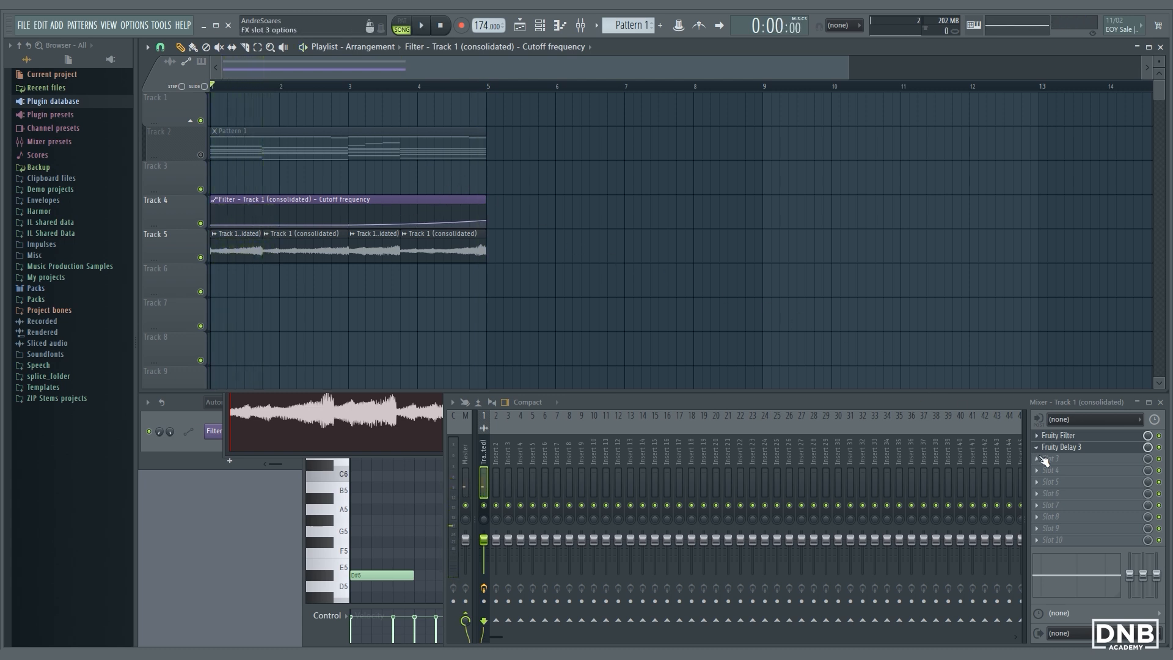
# Step: Load Fruity Chorus in FX slot 3 with its delay shortened to about 6.5 ms
pyautogui.click(1052, 458)
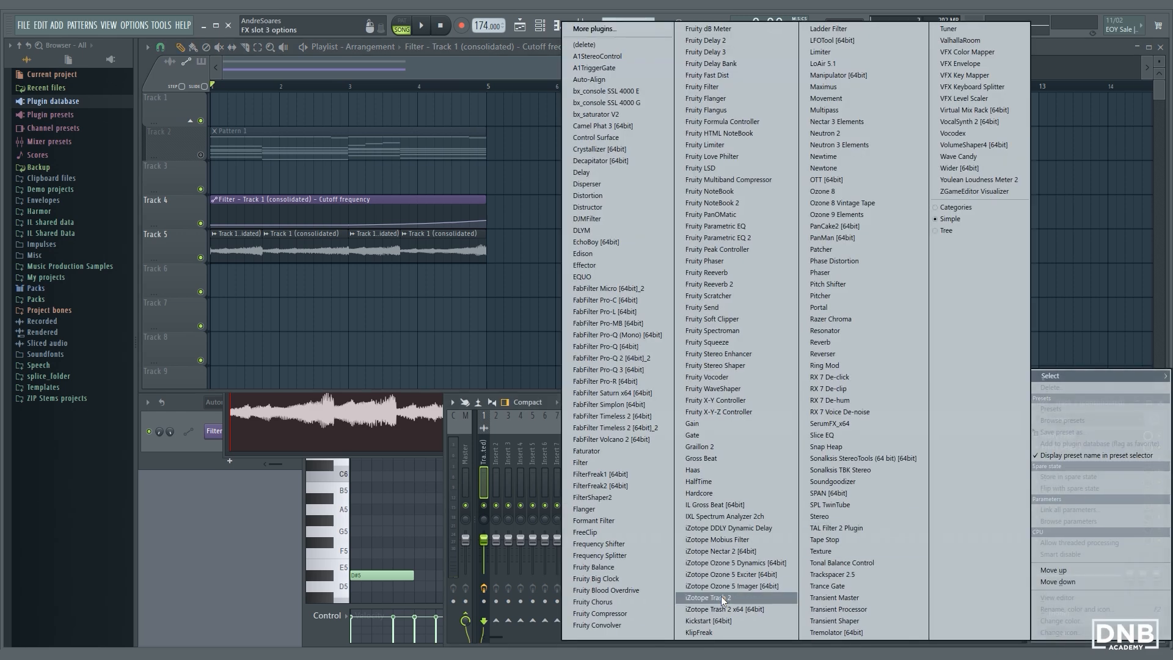
pyautogui.click(592, 601)
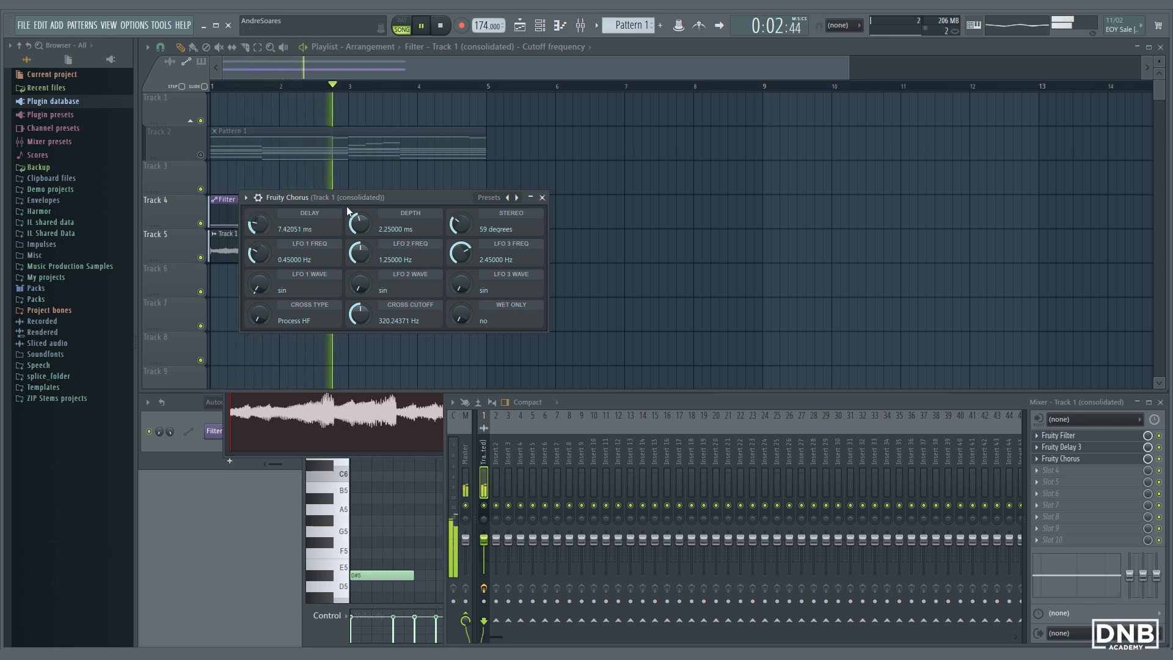
pyautogui.moveTo(257, 223); pyautogui.dragTo(257, 232)
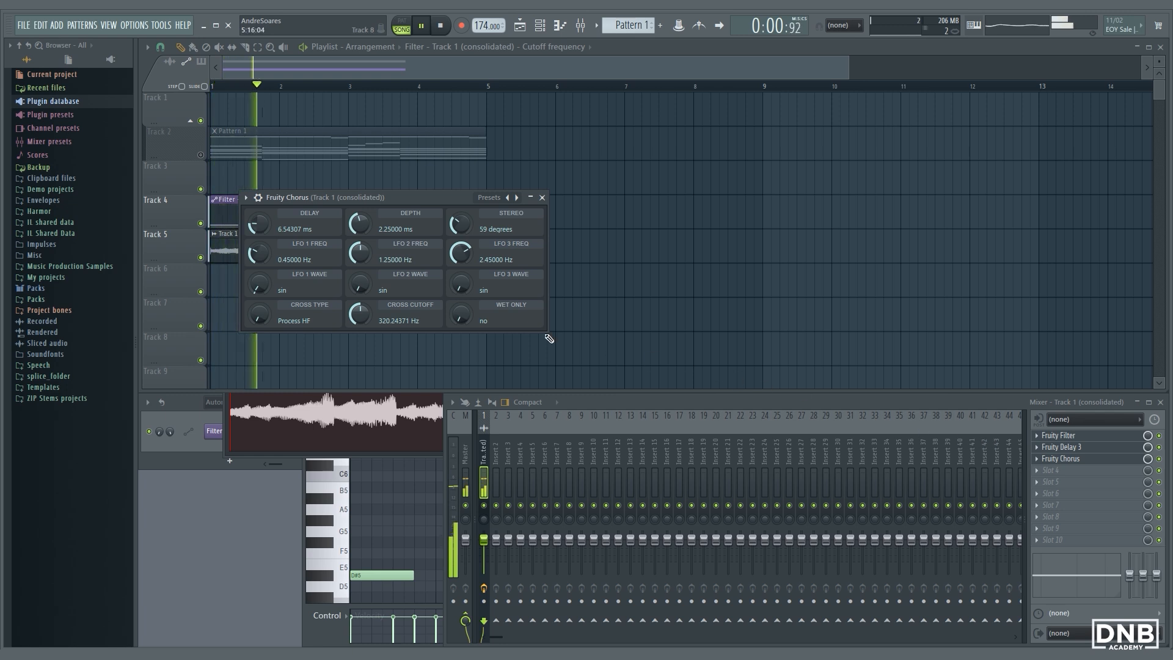
pyautogui.click(542, 197)
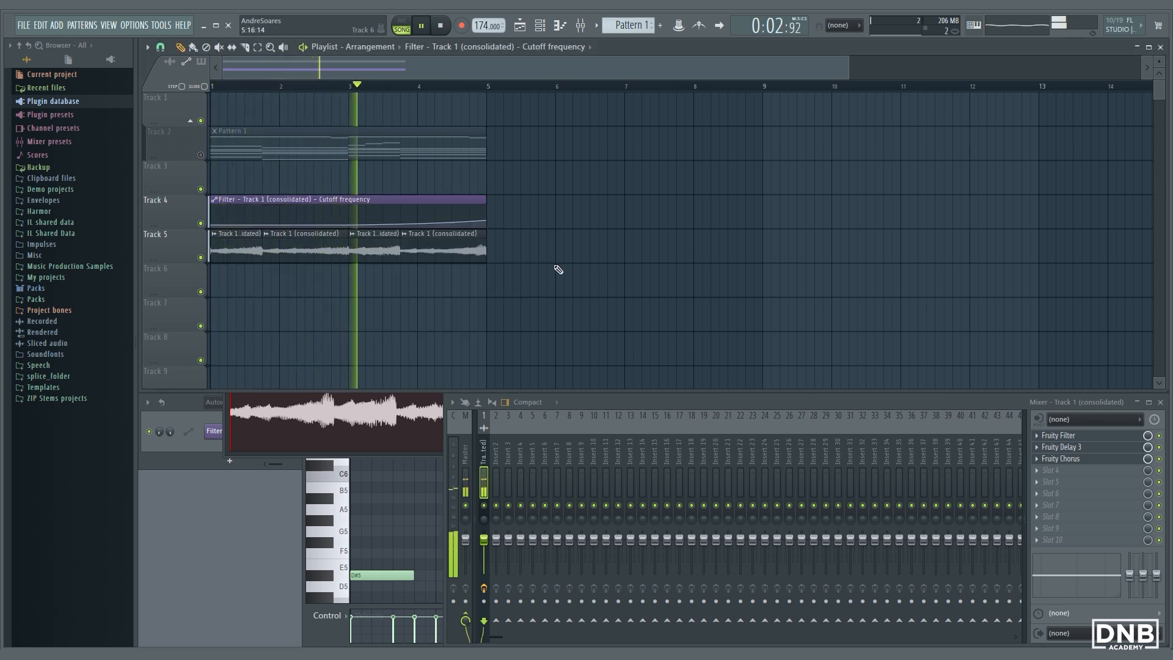